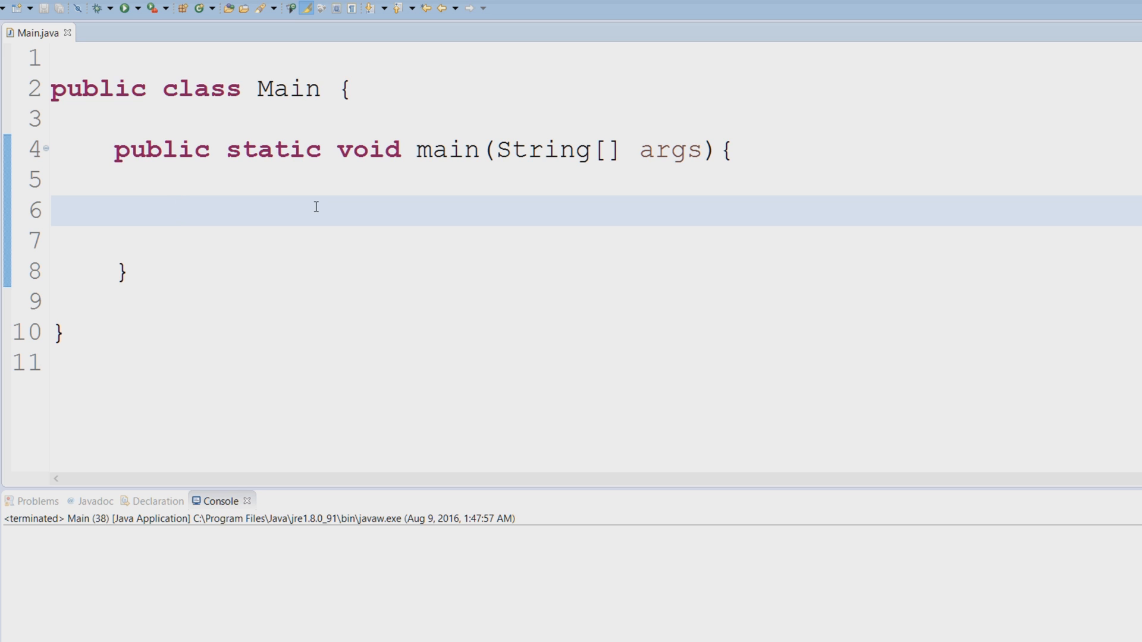
mouse_move(382, 205)
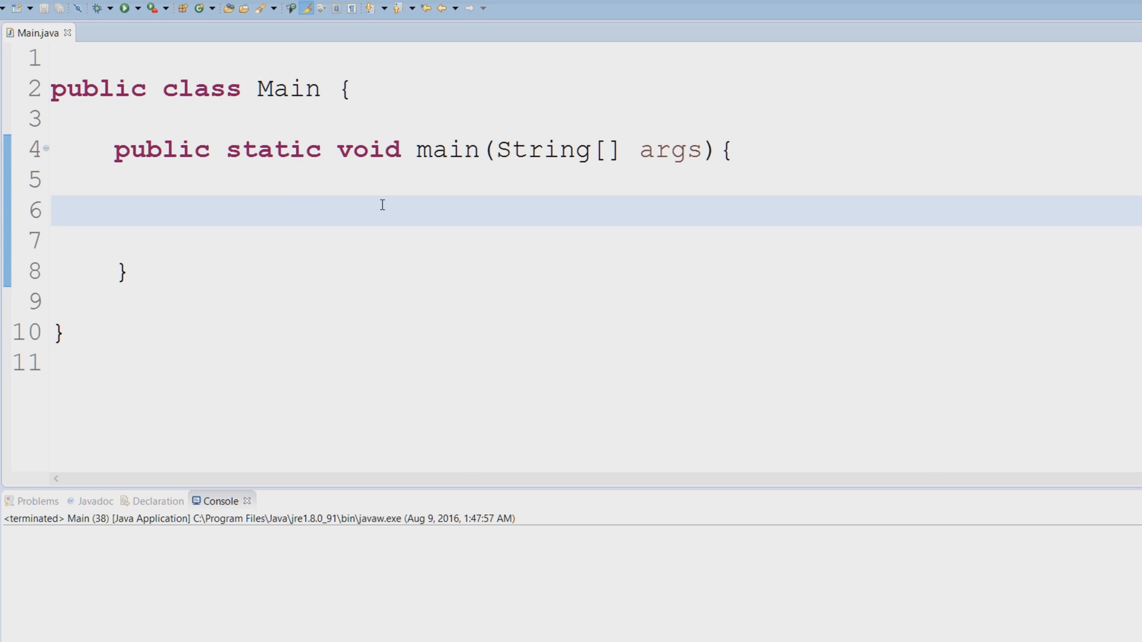
mouse_move(377, 242)
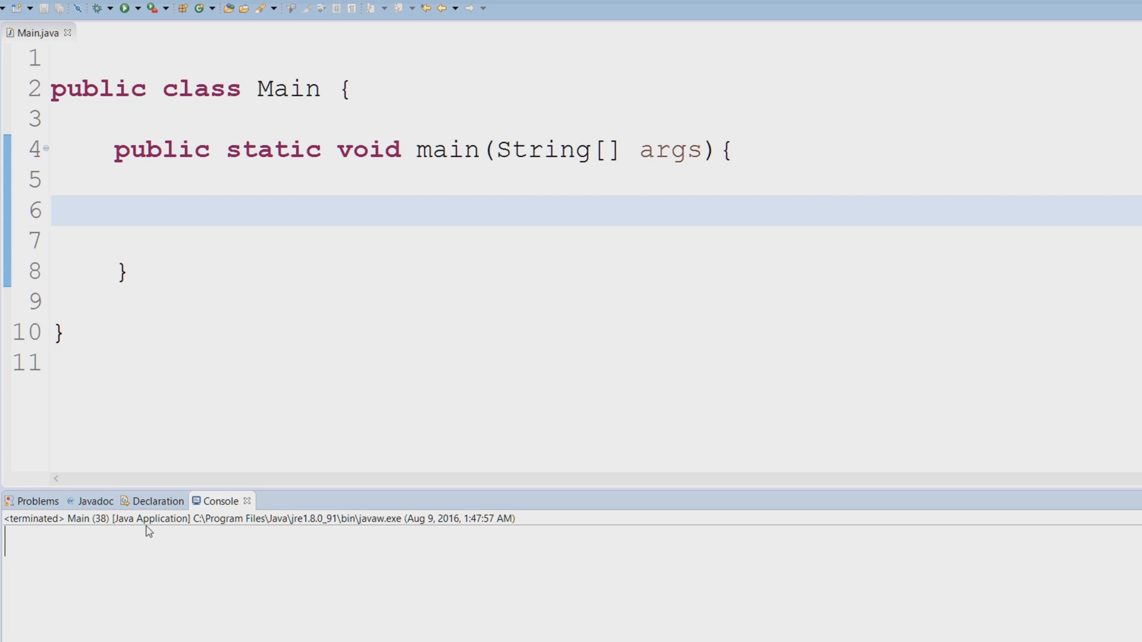
Declare JFrame gui = new JFrame(); in main and import javax.swing.JFrame via Quick Fix.
click(179, 211)
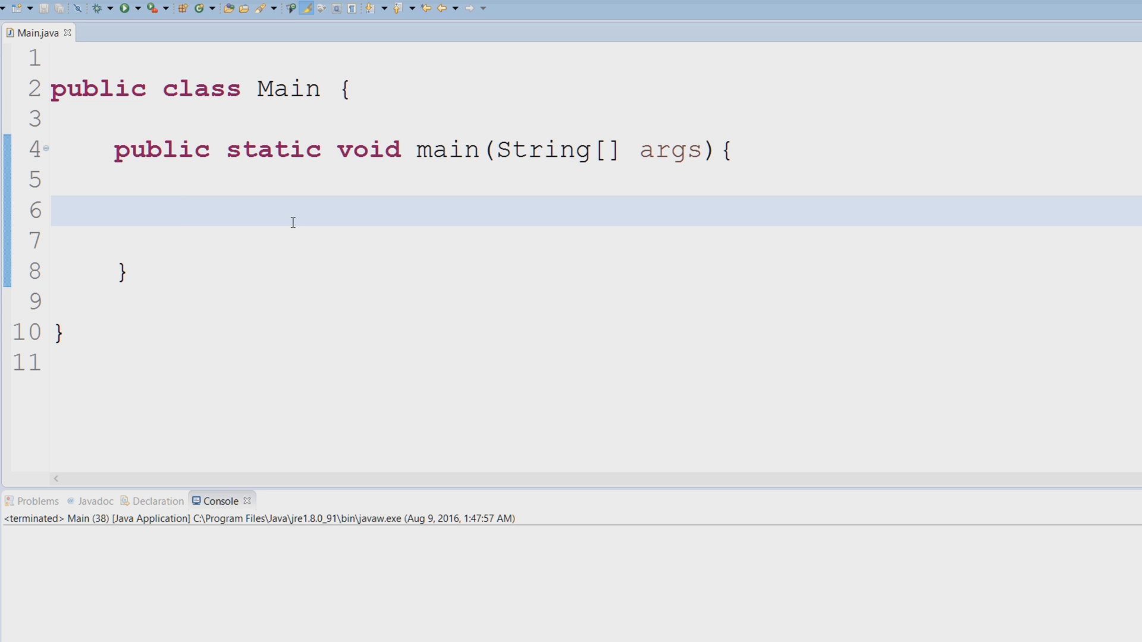
text(JF)
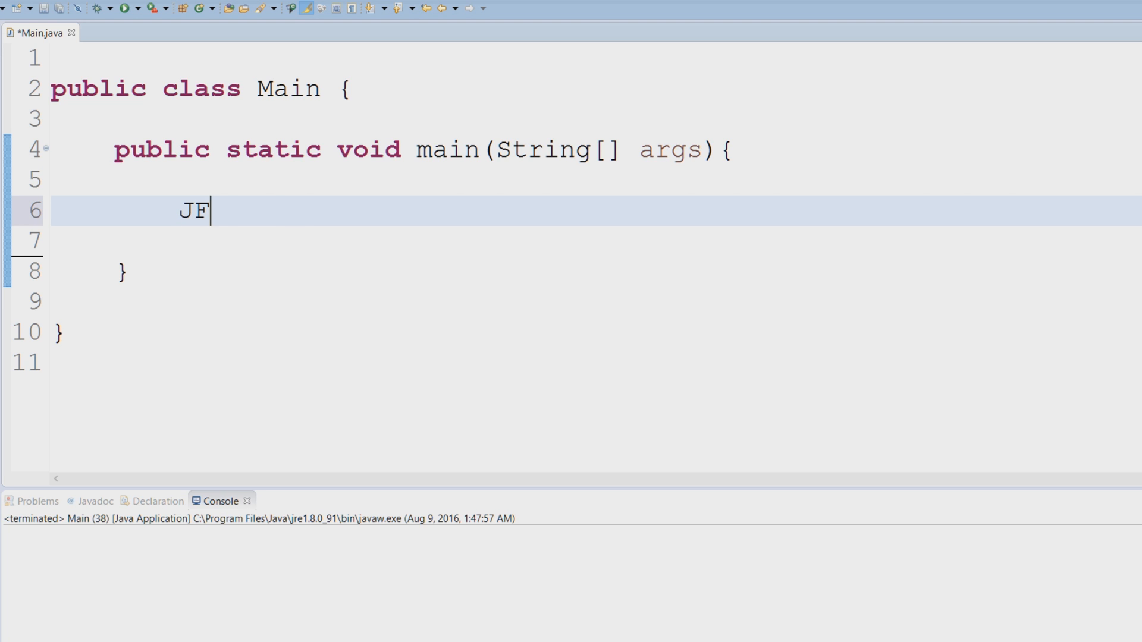
text(rame gui)
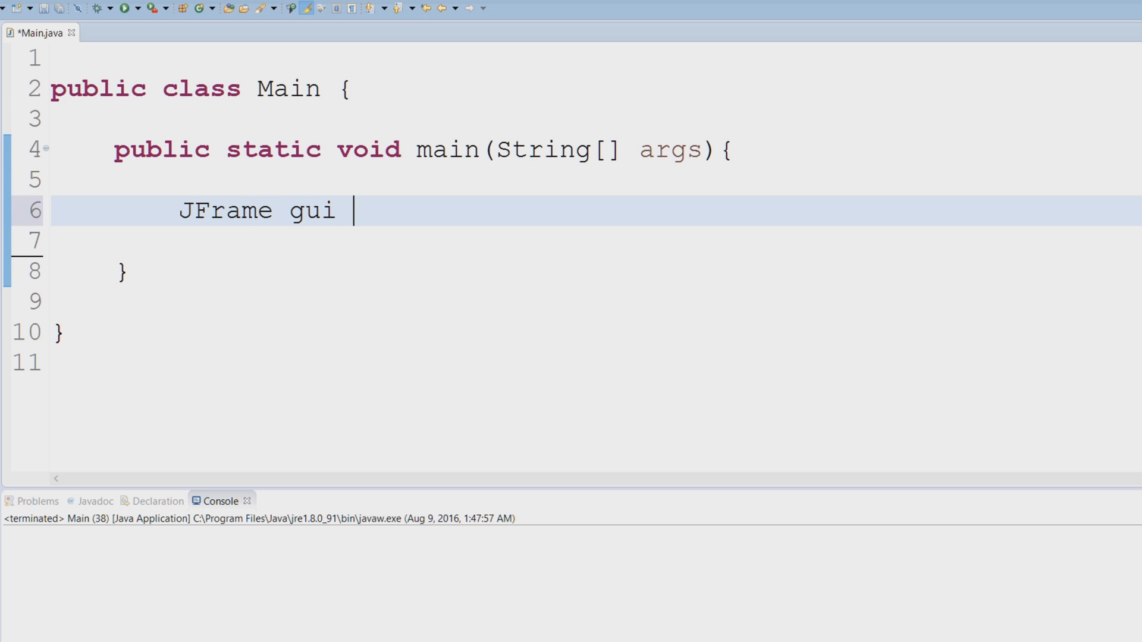
text(= new)
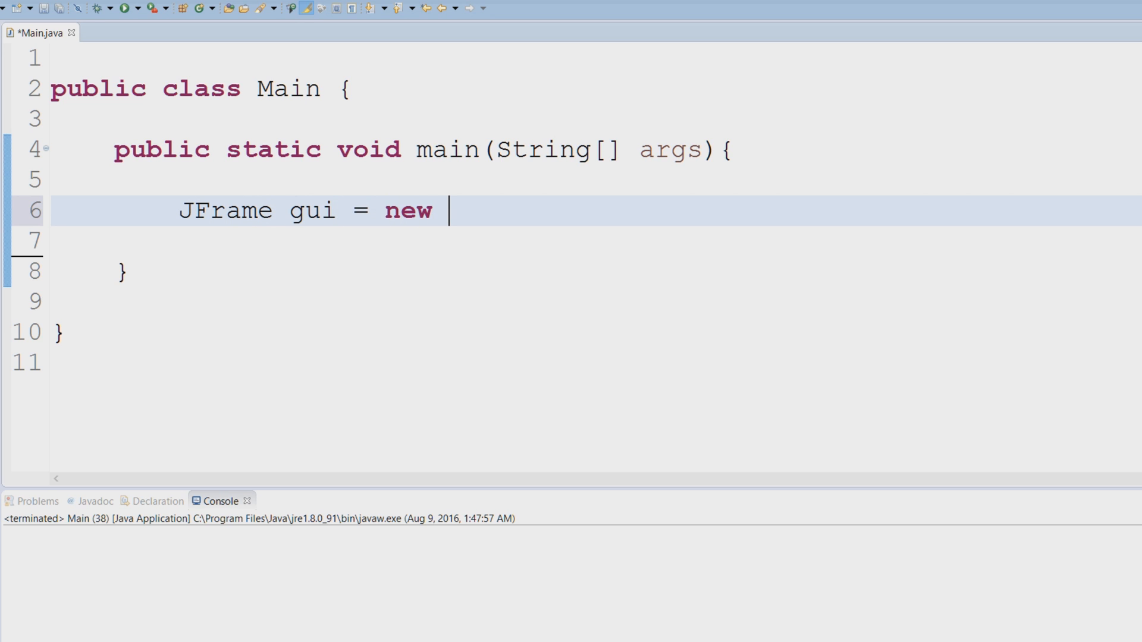
text(JFrame)
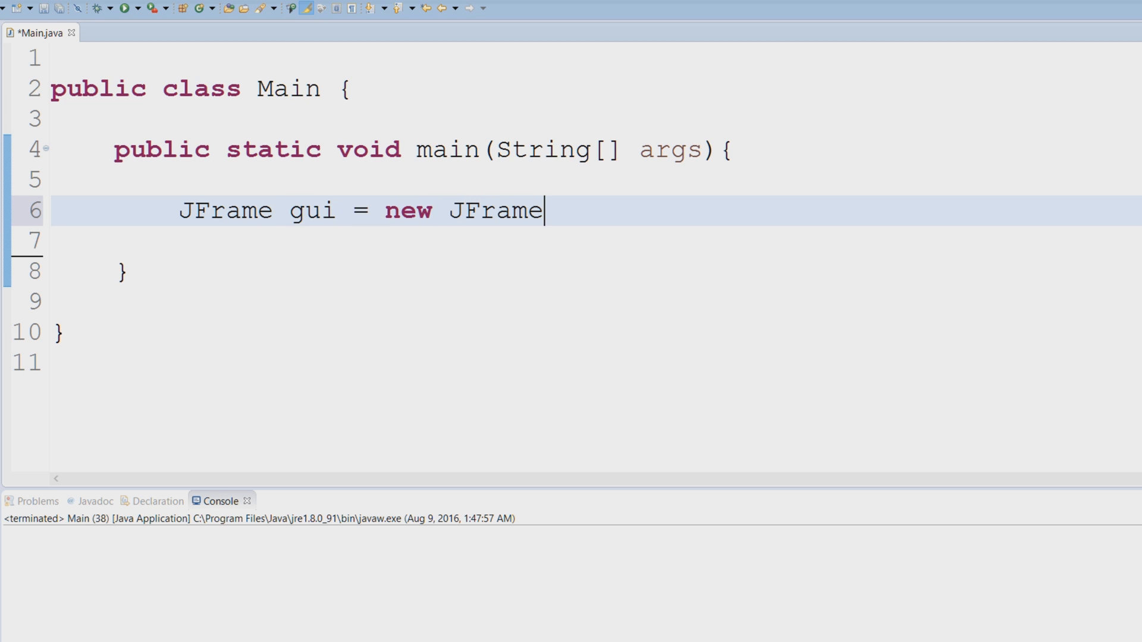
text(();)
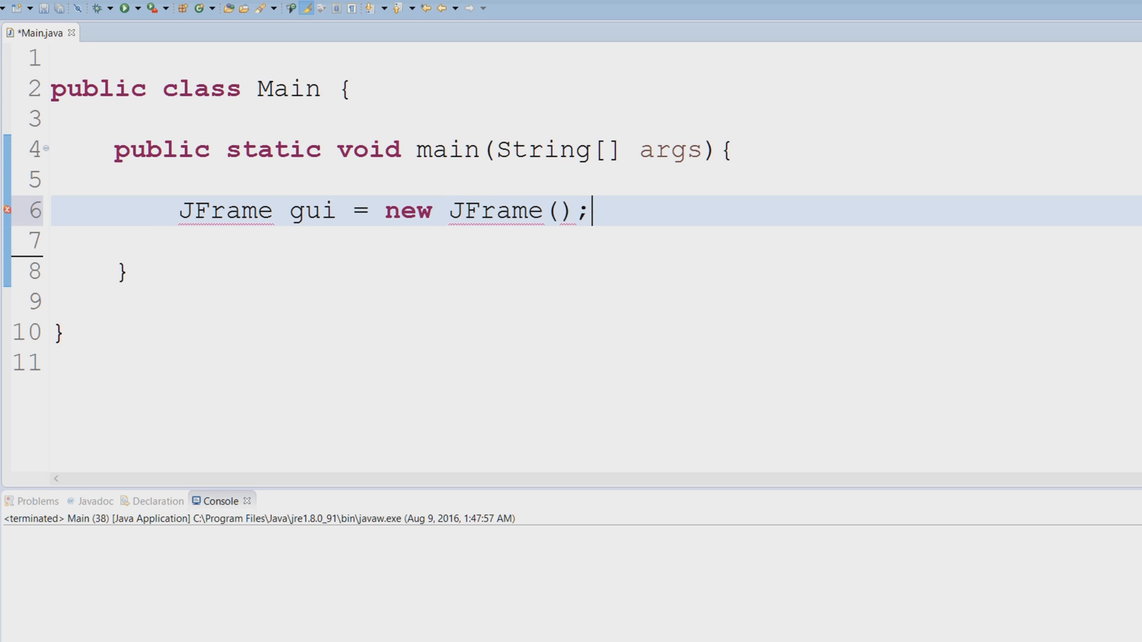
double_click(225, 211)
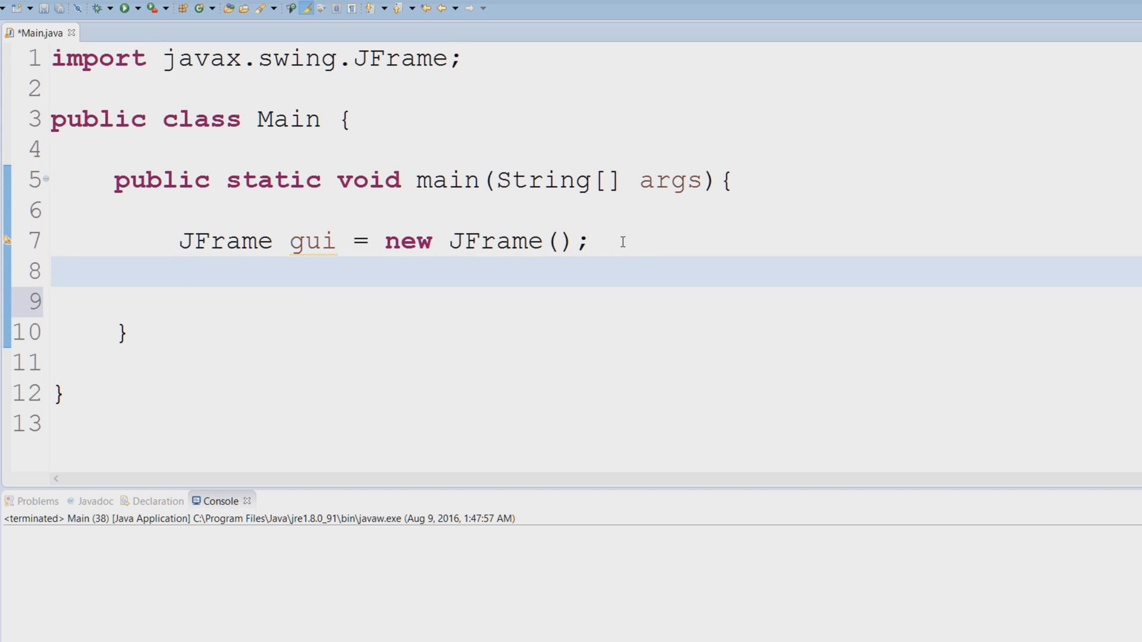
Add gui.setTitle("My first gui application"); on the line after the frame's creation.
text(gui)
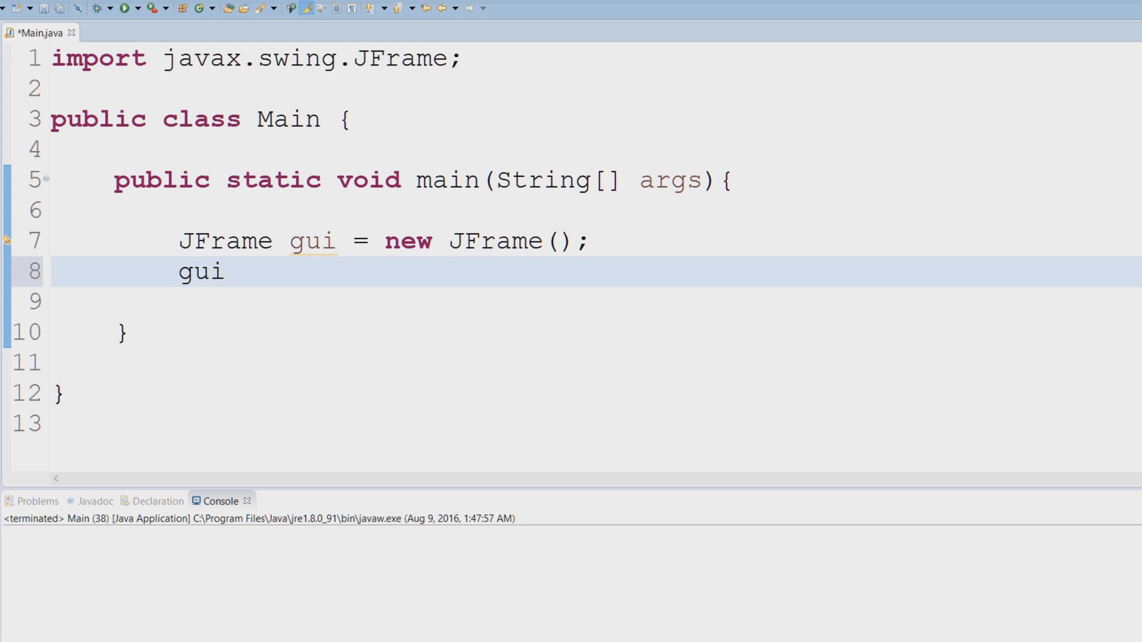
text(.setTitle(title);)
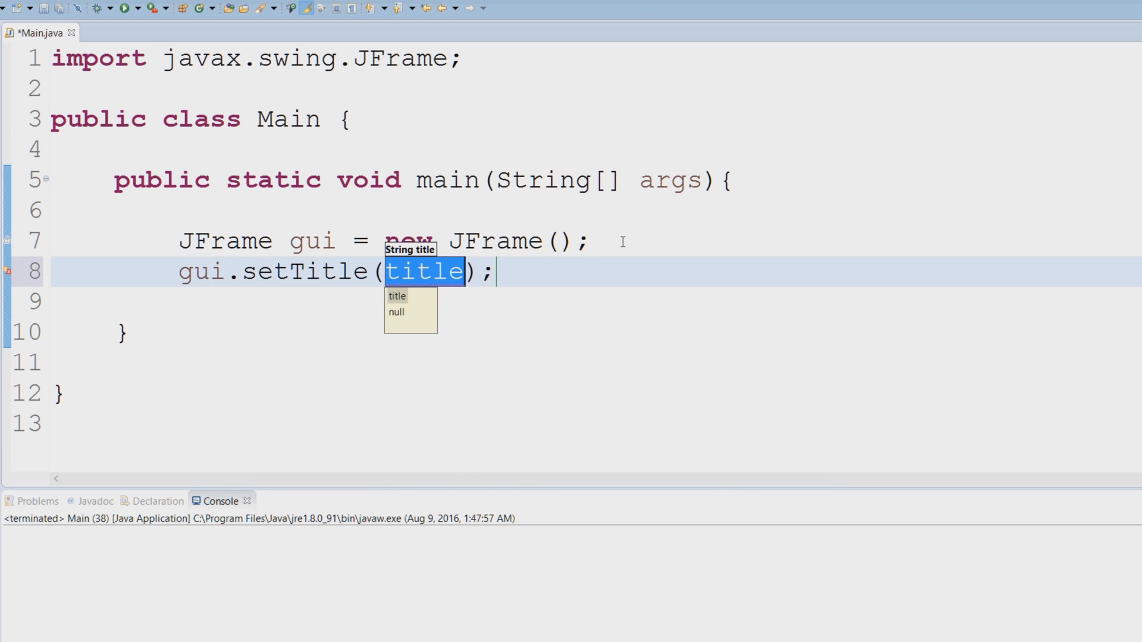
text("")
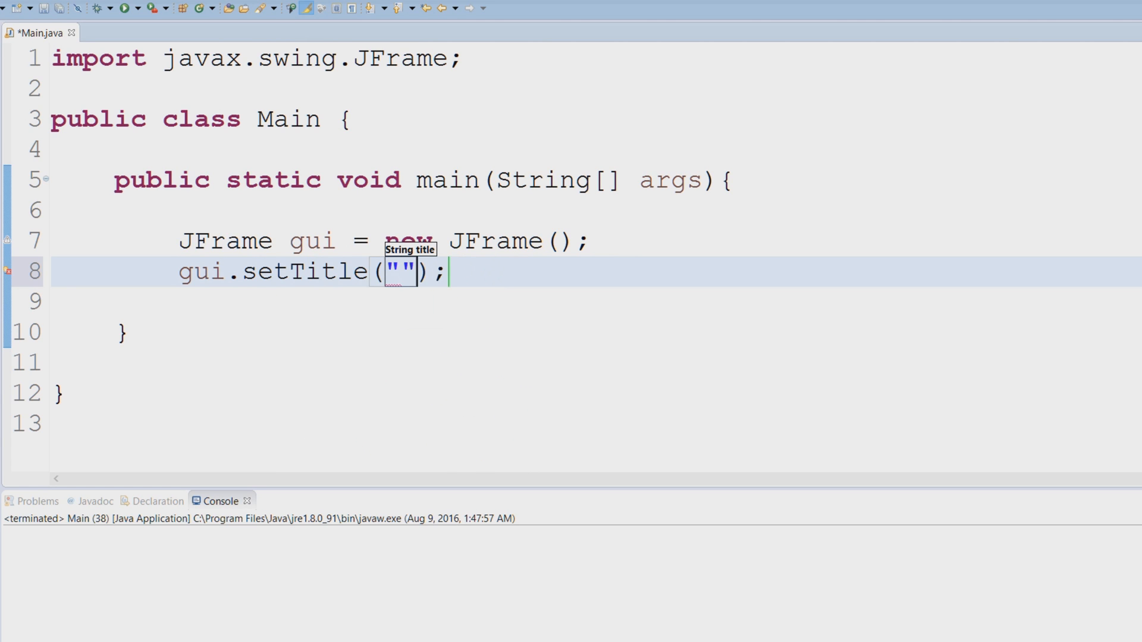
text(My first g)
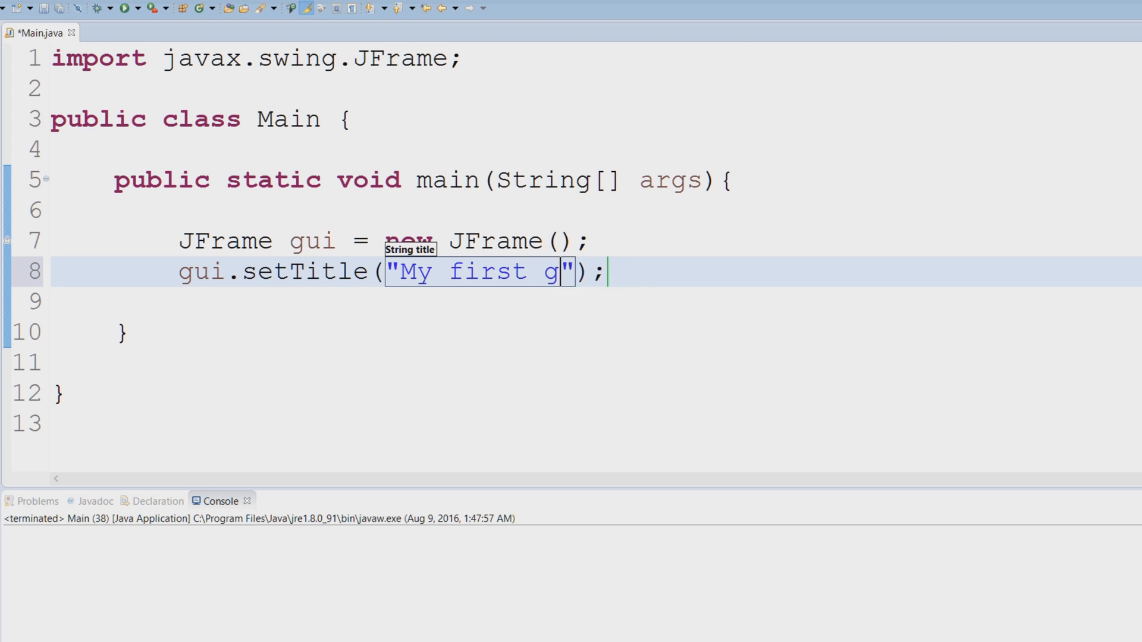
text(ui application)
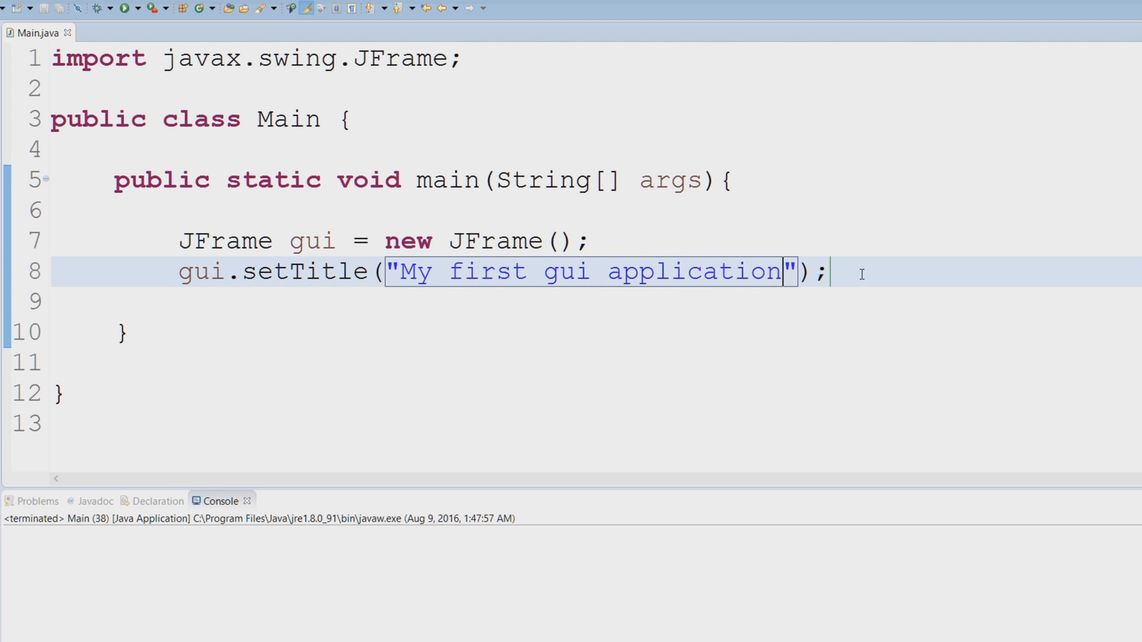
key(Enter)
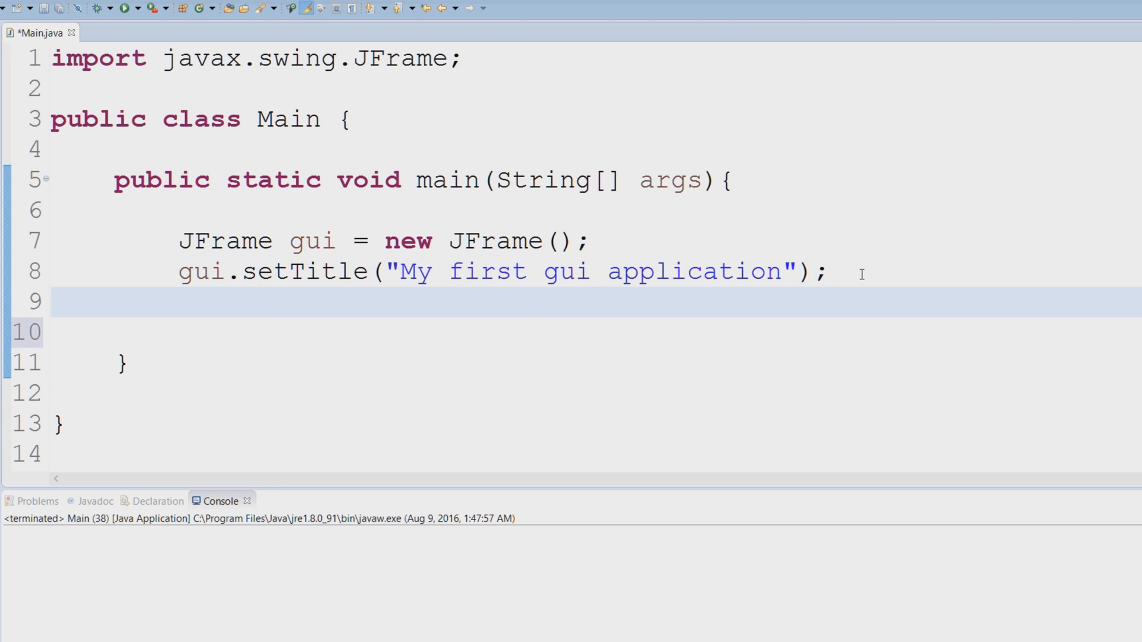
Add gui.setResizable(false); to make the frame non-resizable.
text(gui.setResizable(resizable);)
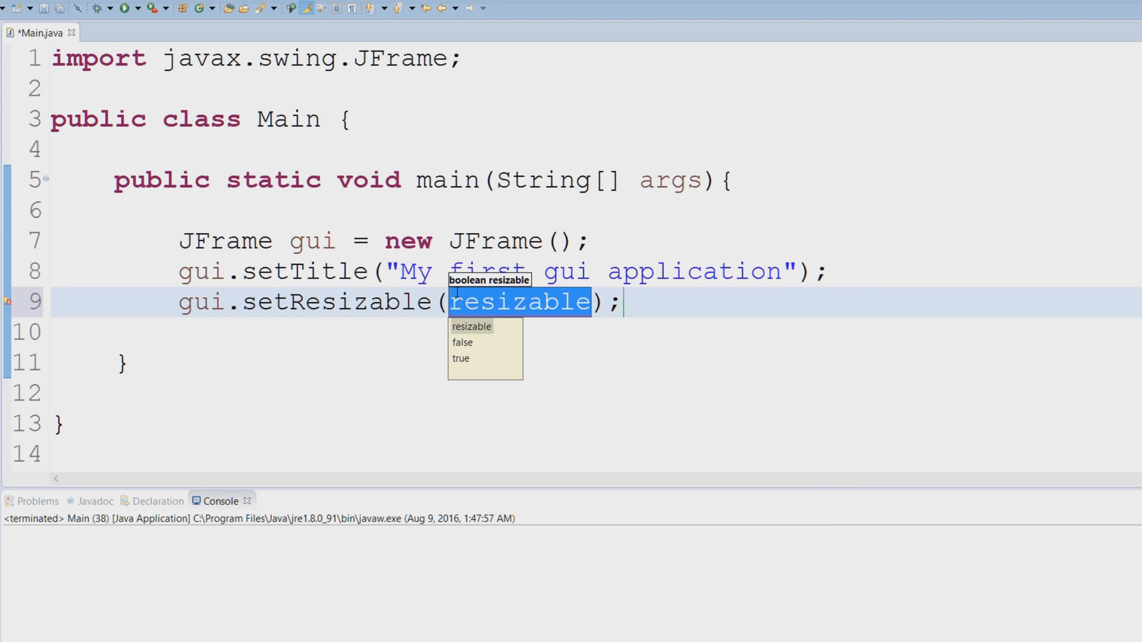
click(465, 302)
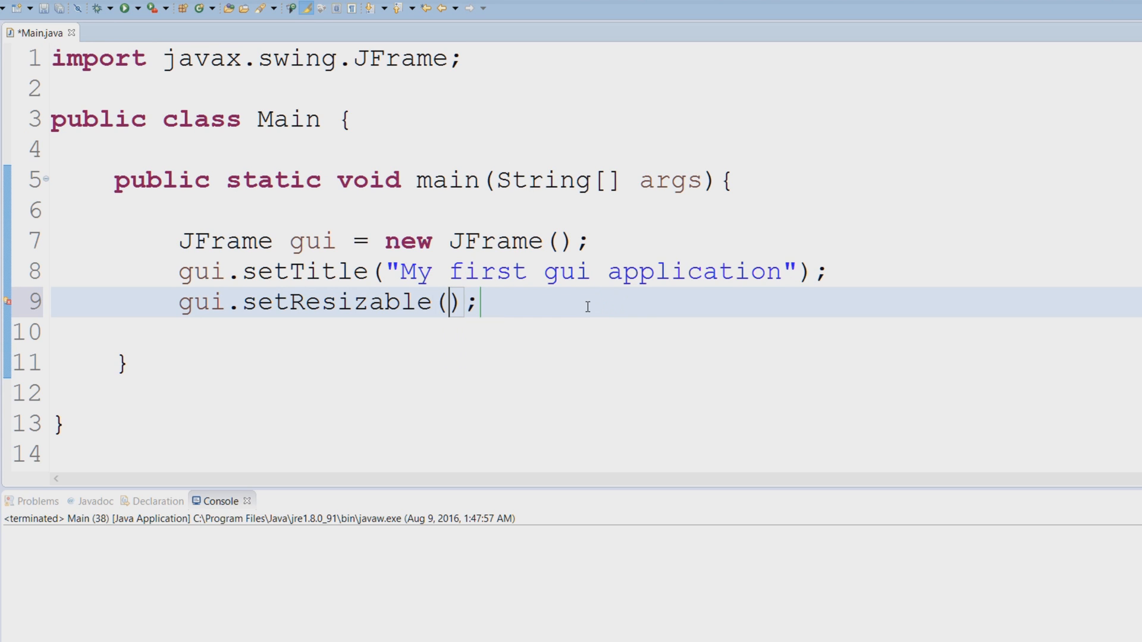
text(false)
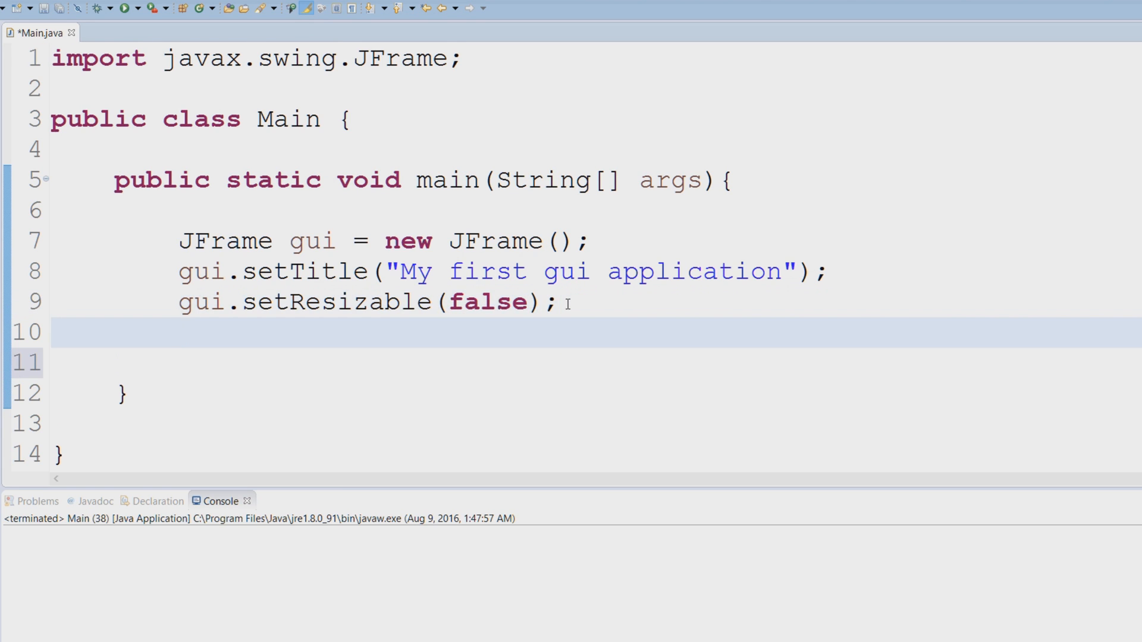
text(gui.)
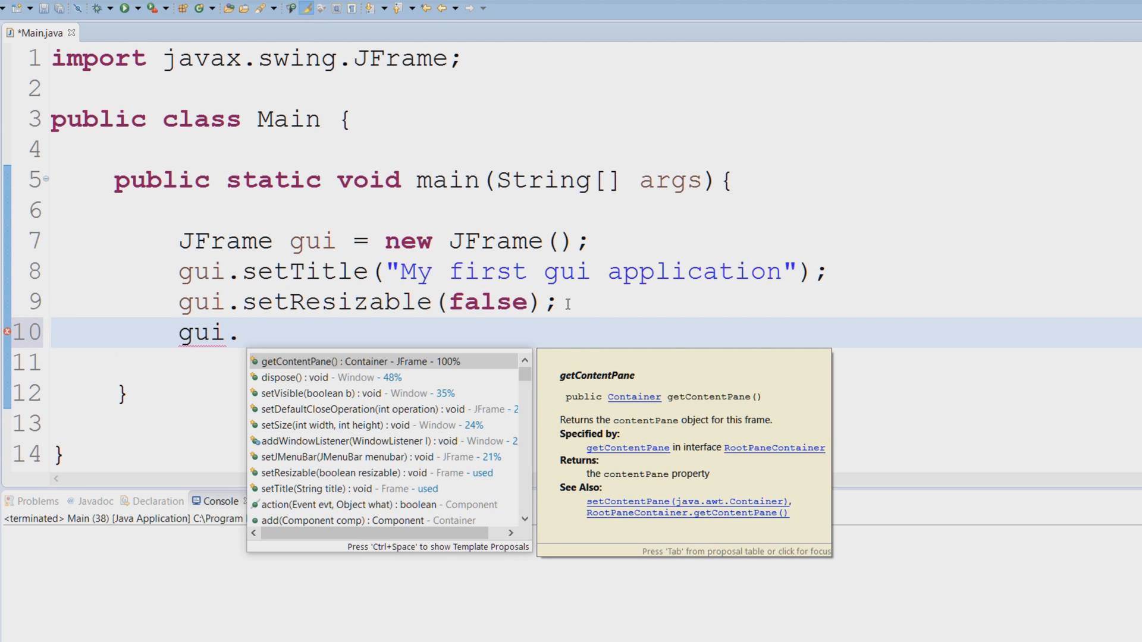
Add gui.setSize(500, 500); to size the frame and save the file.
text(se)
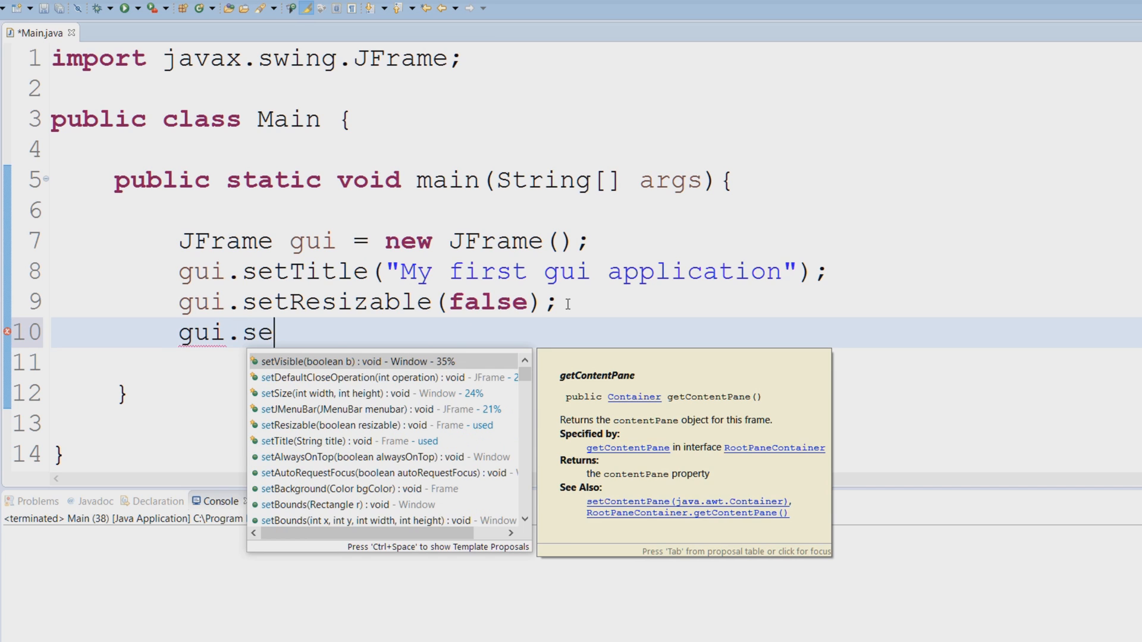
text(siz)
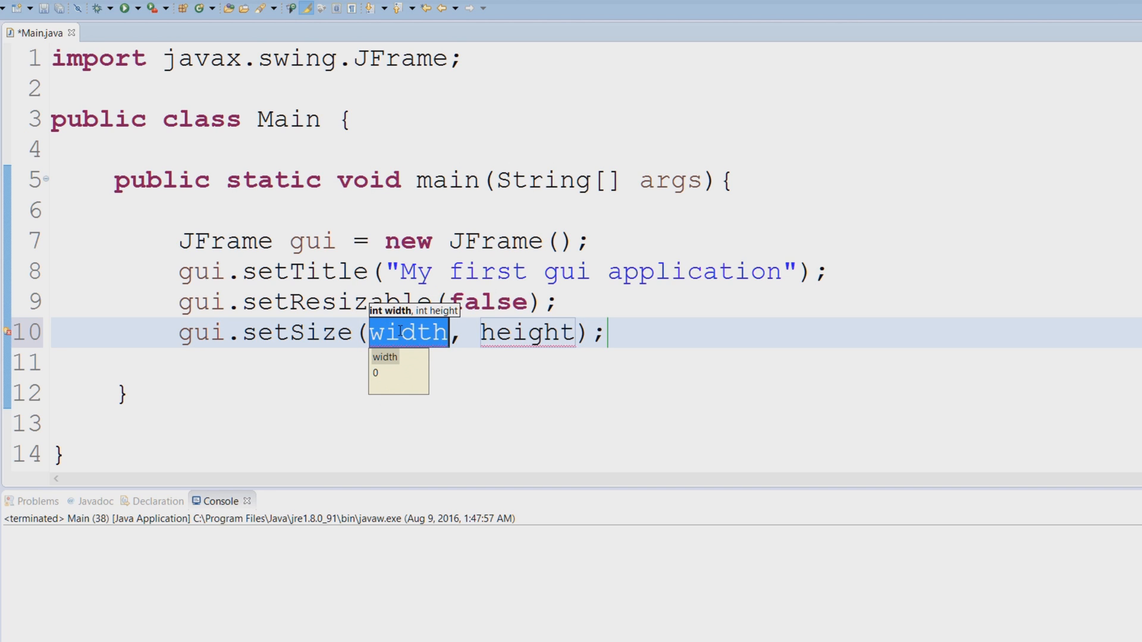
mouse_move(721, 227)
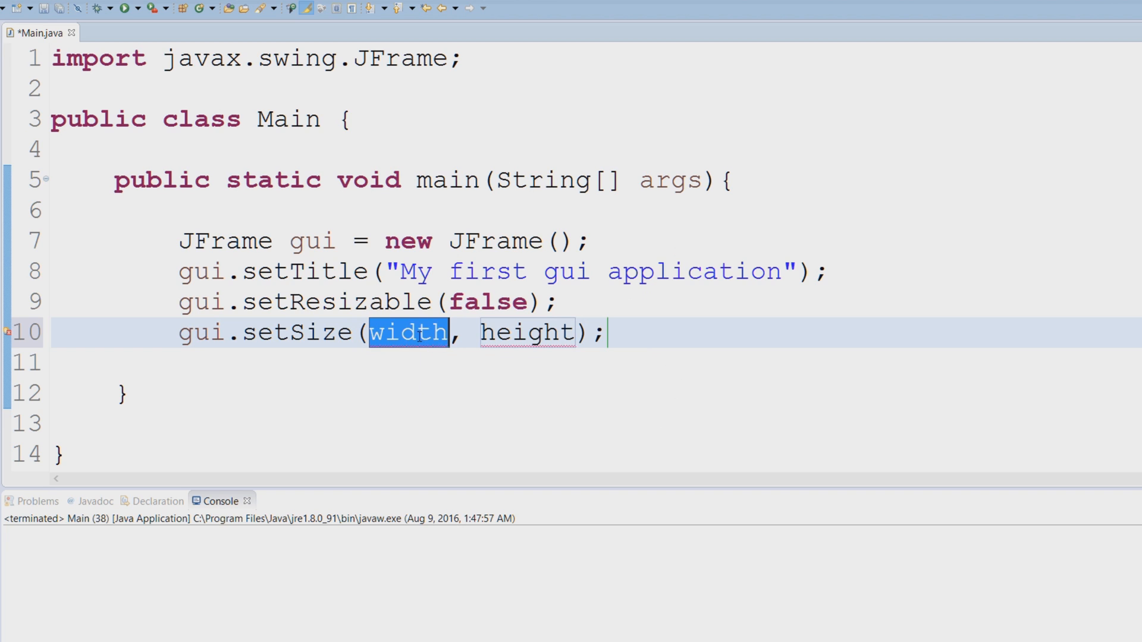
text(500)
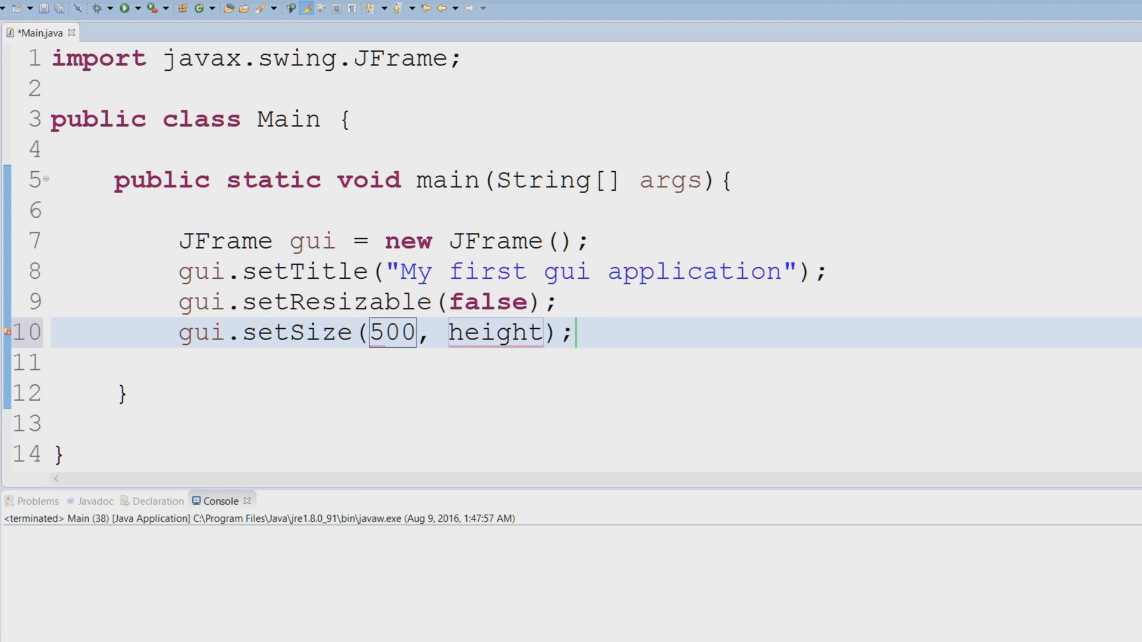
text(5)
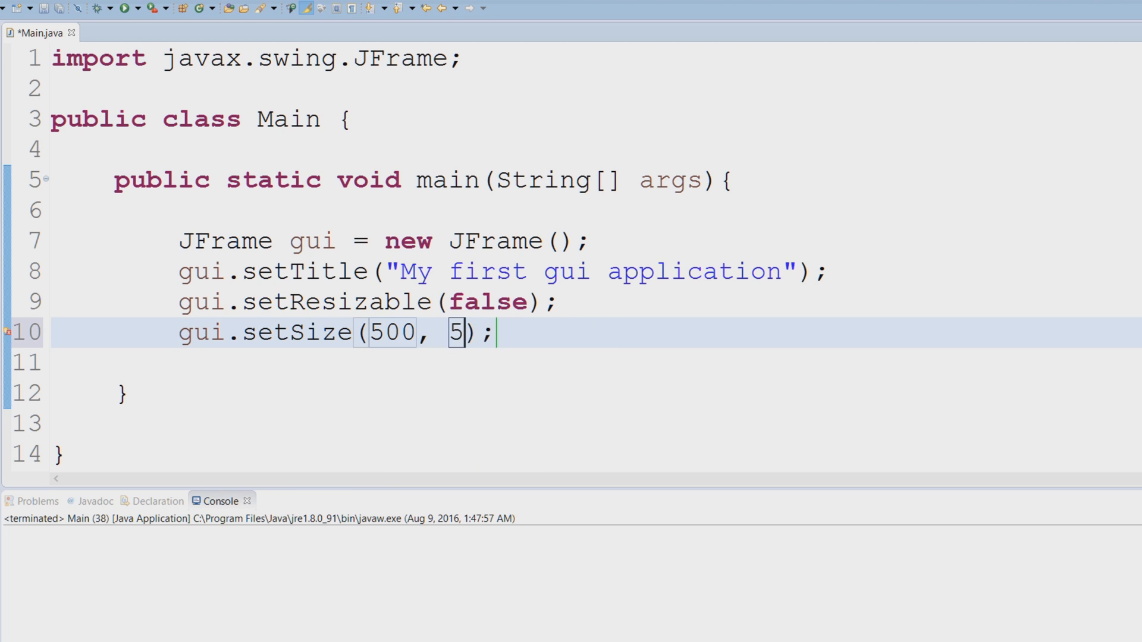
text(00)
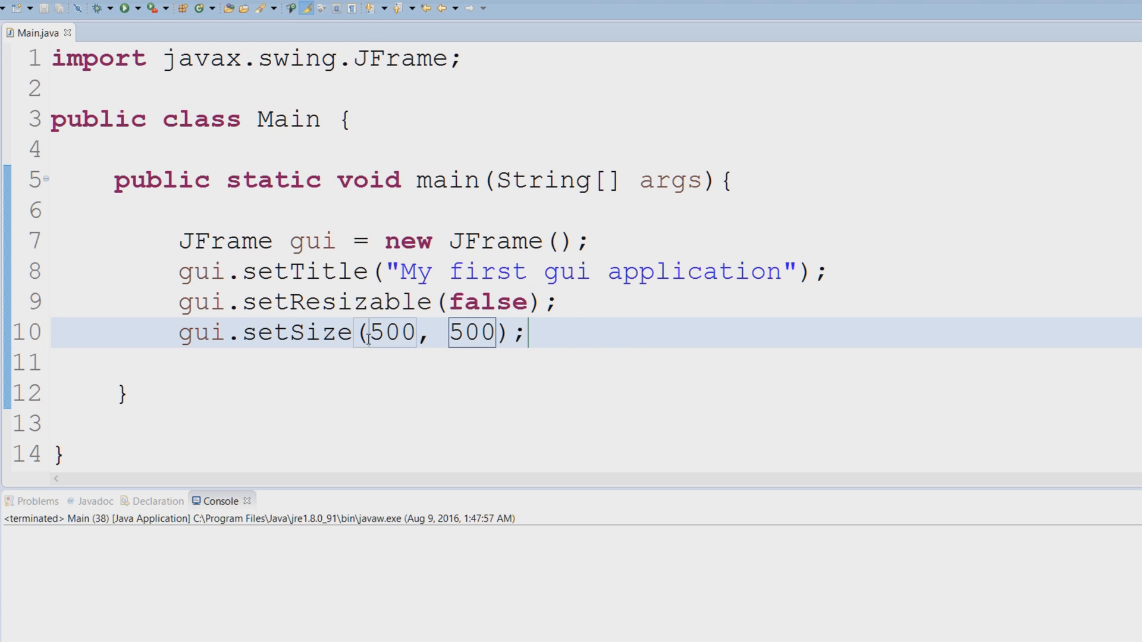
drag(367, 332, 495, 332)
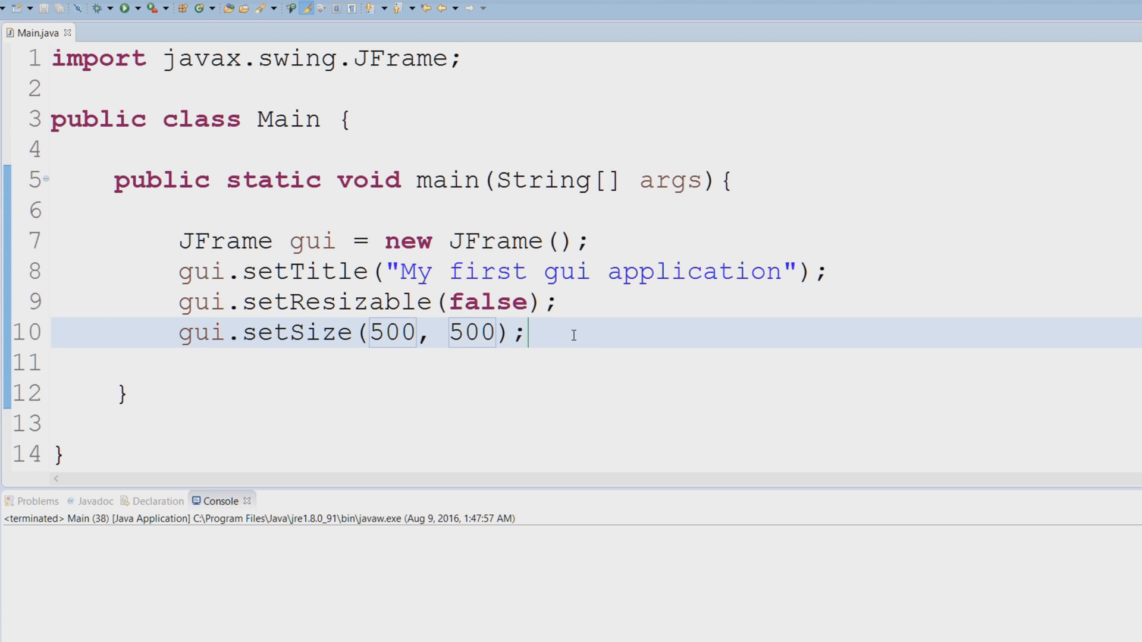
Add gui.setDefaultCloseOperation(WindowConstants.EXIT_ON_CLOSE); with WindowConstants imported, and save.
text(gui)
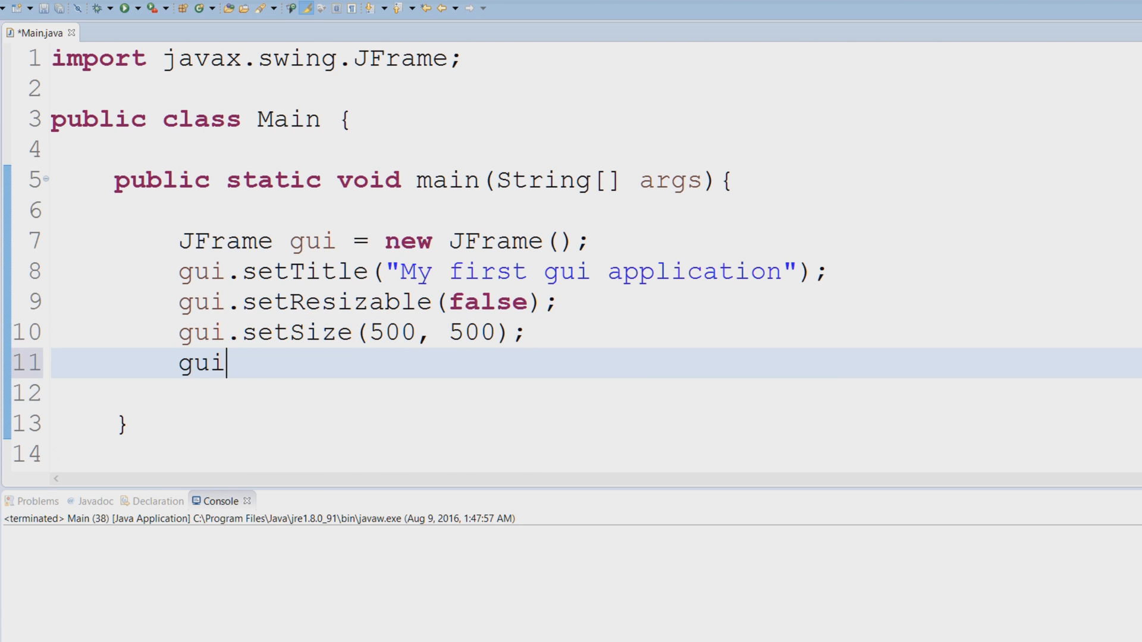
text(.setd)
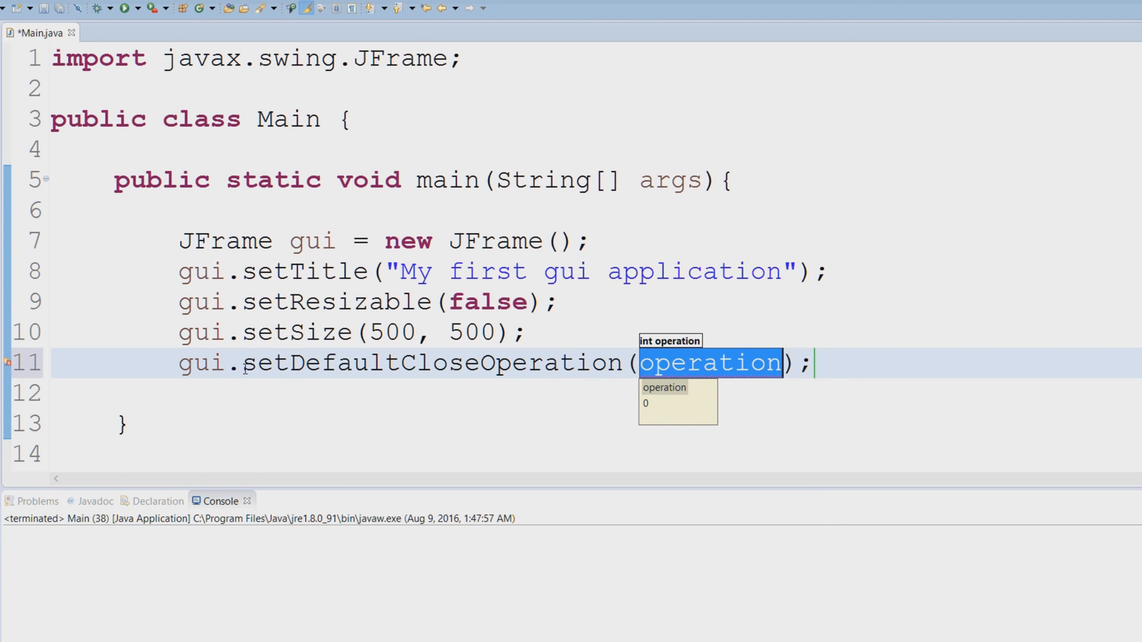
double_click(429, 363)
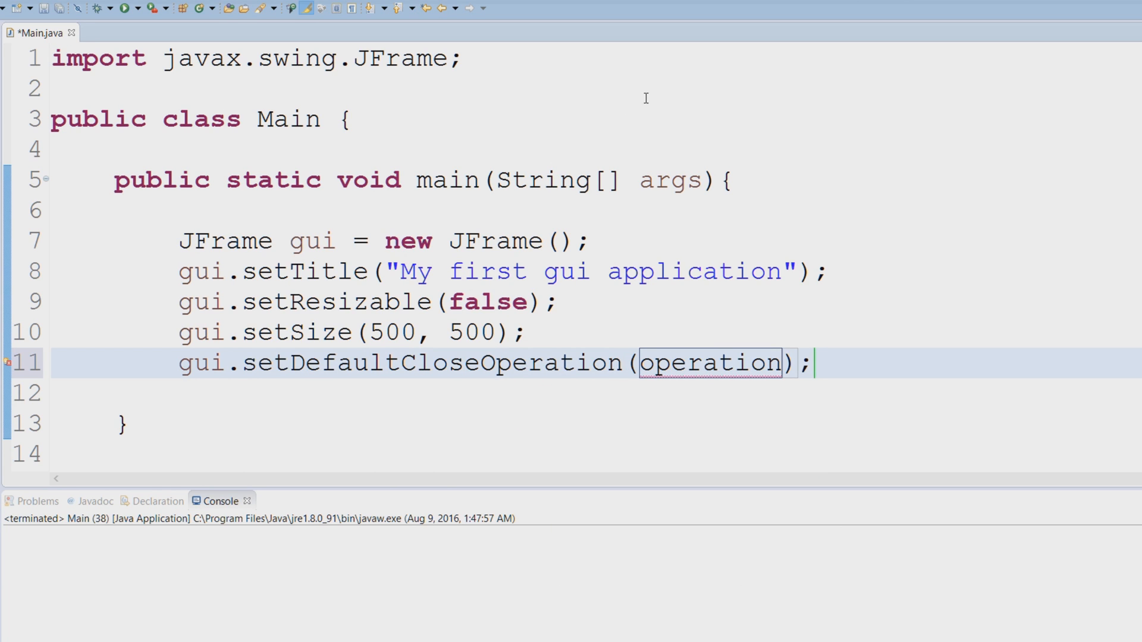
mouse_move(666, 137)
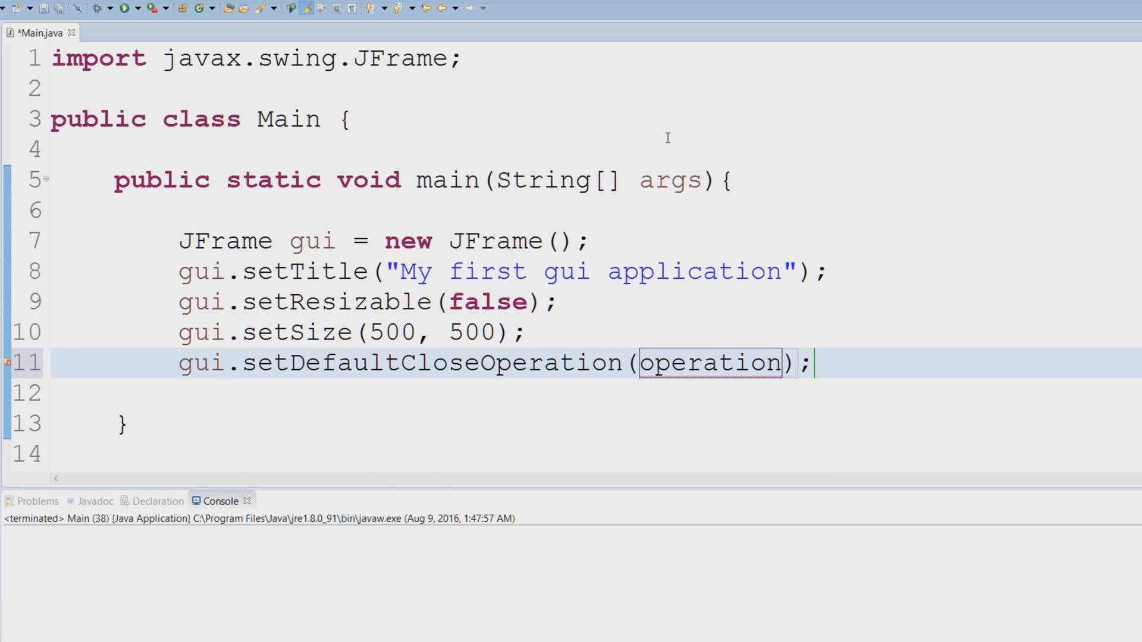
mouse_move(614, 207)
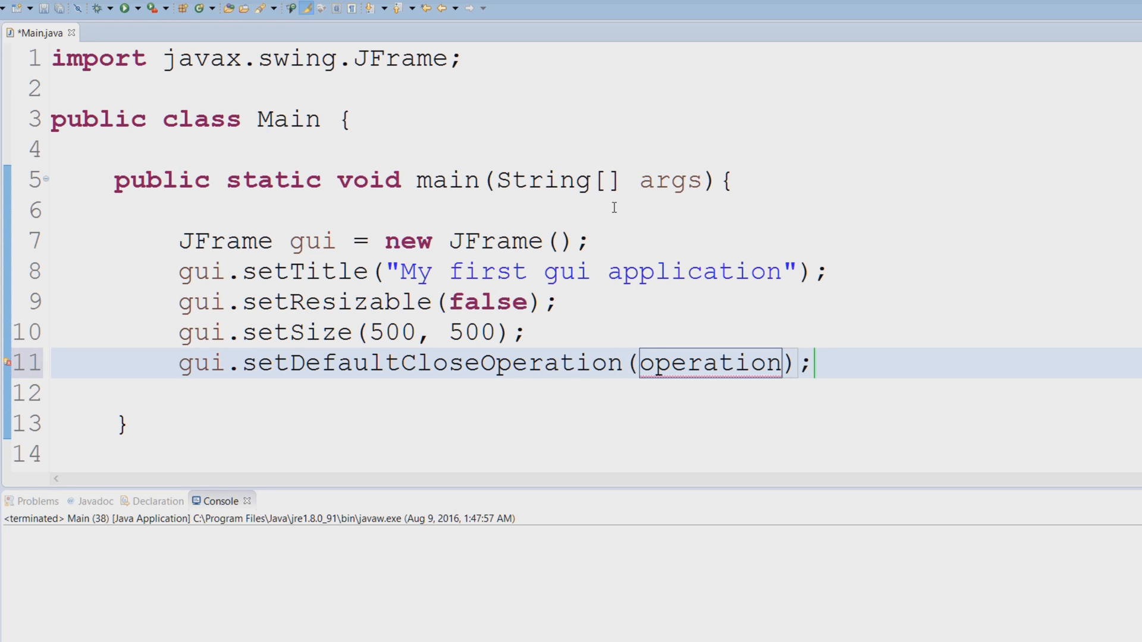
double_click(710, 363)
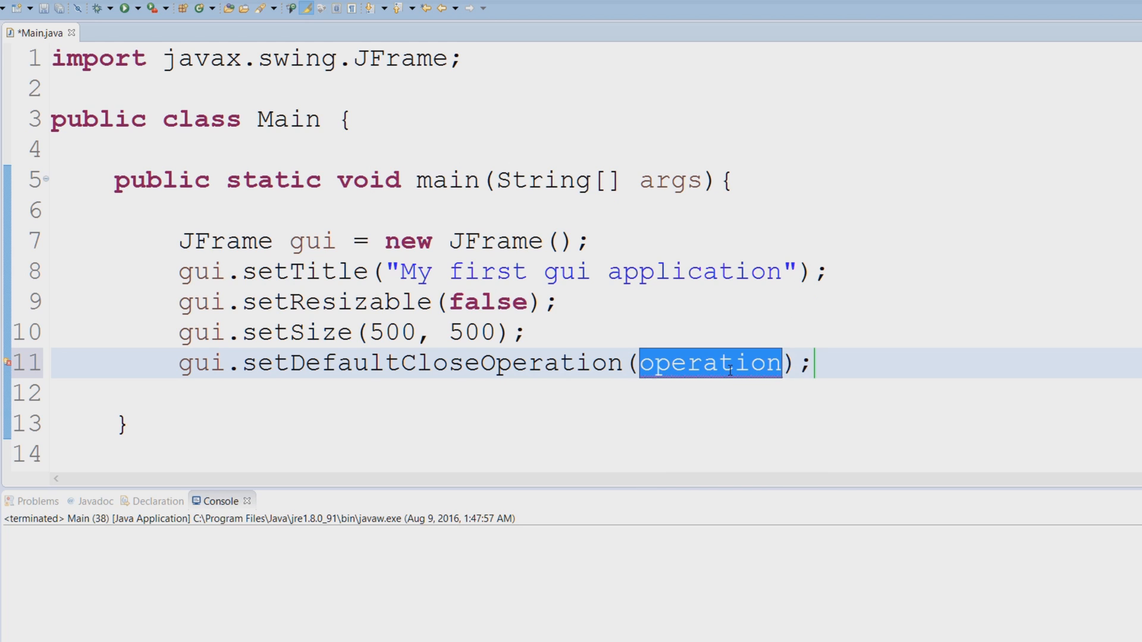
text(Windo)
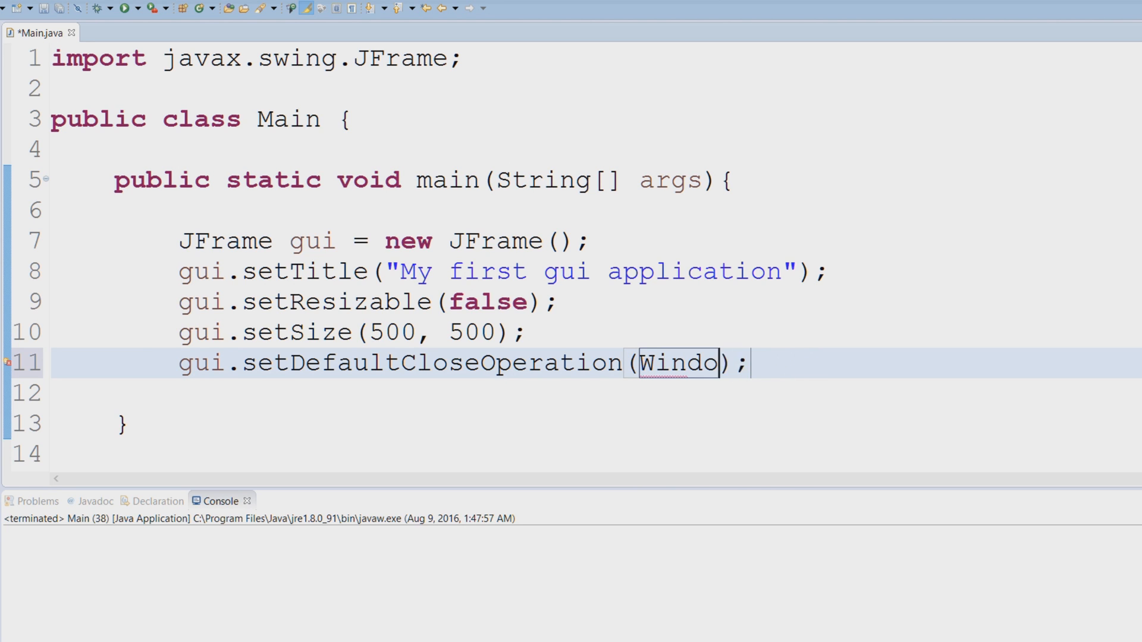
text(Constants)
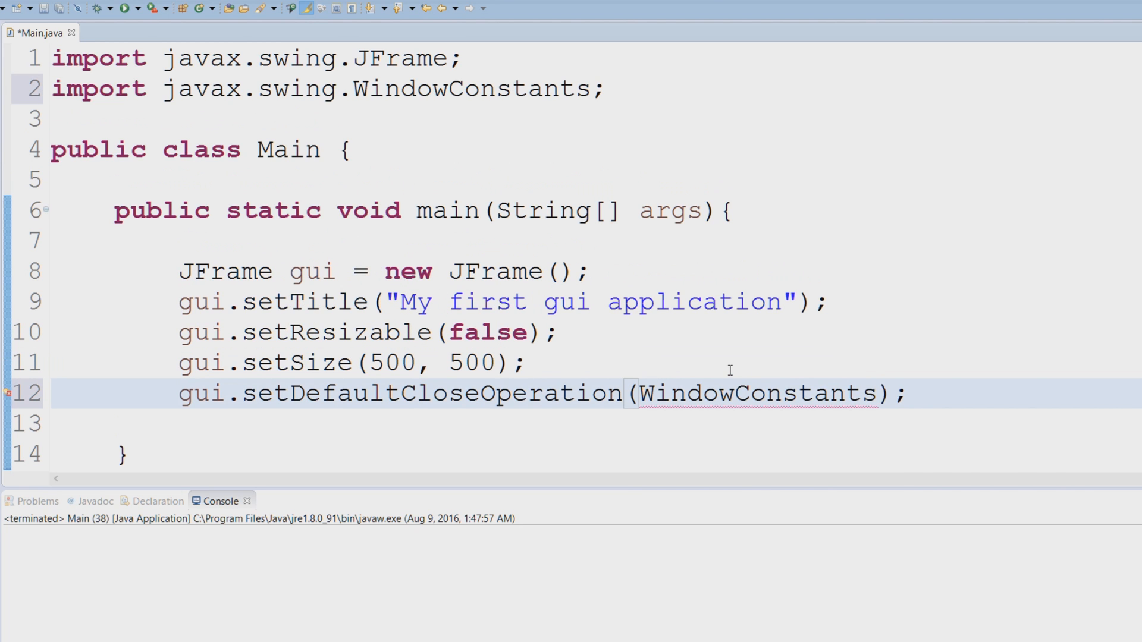
text(.EXIT_ON_CLOSE)
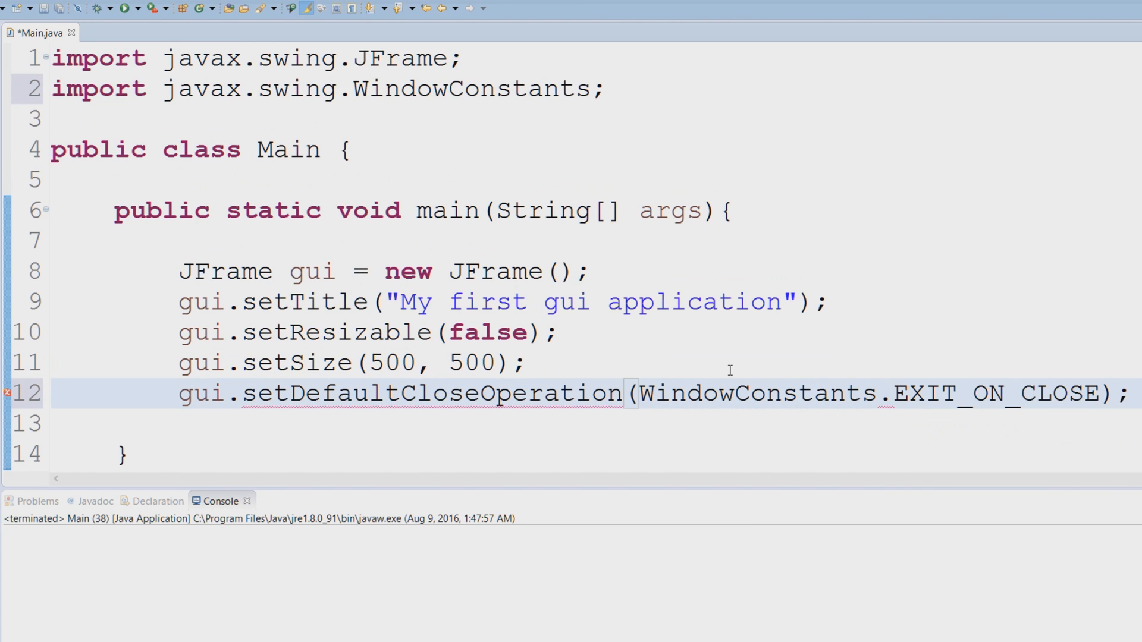
double_click(996, 393)
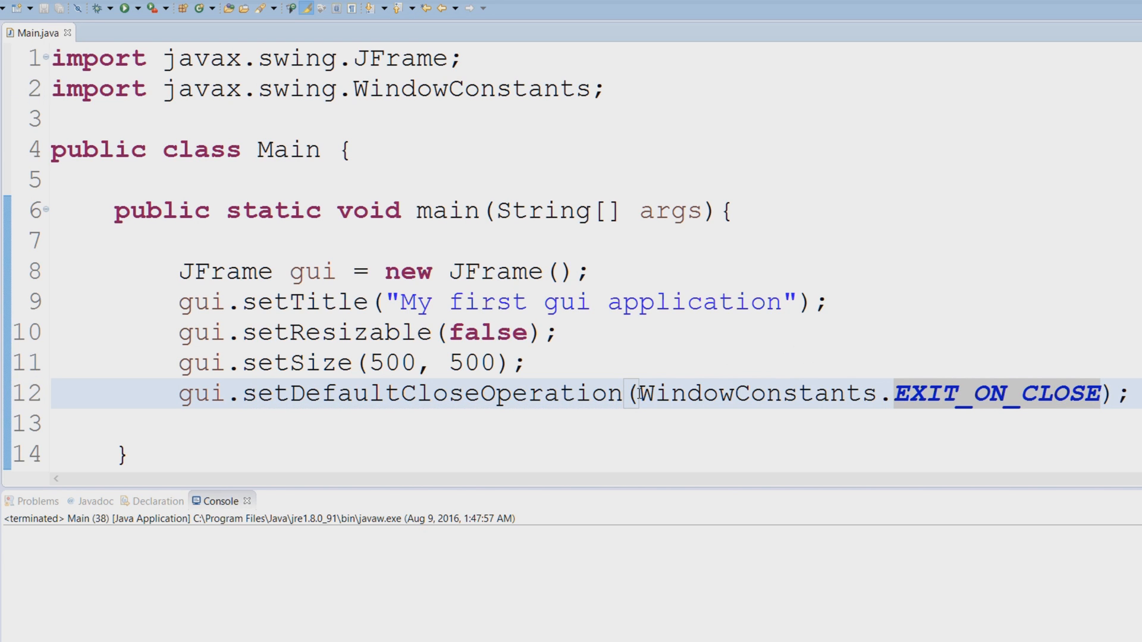
mouse_move(973, 291)
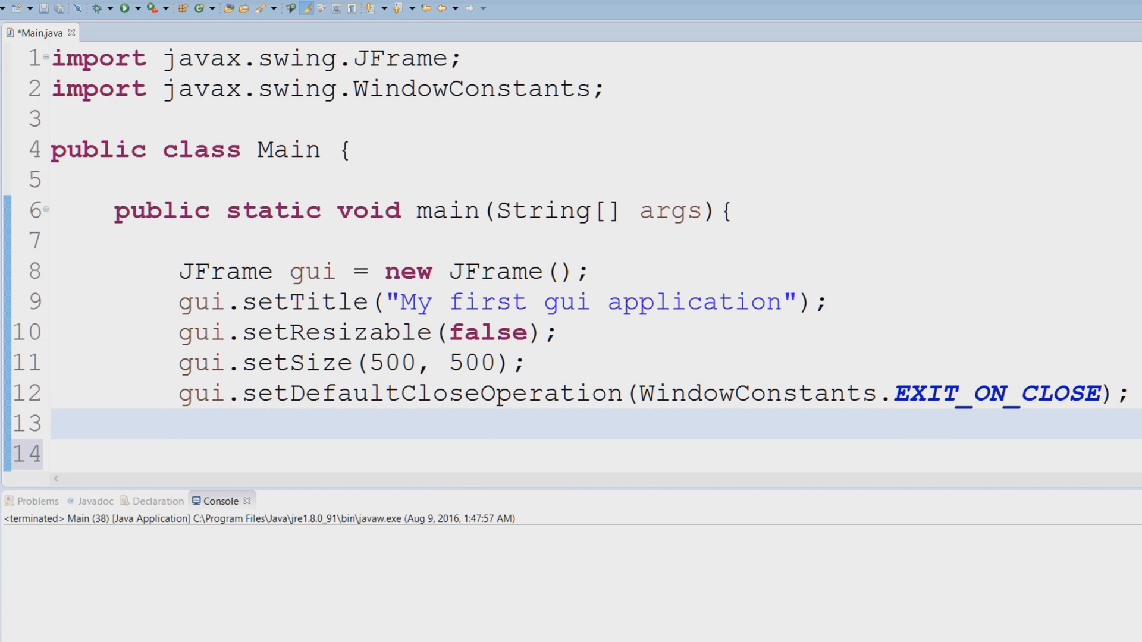
Add gui.setVisible(true); to show the frame and save the file.
text(gui.setVisible(b);)
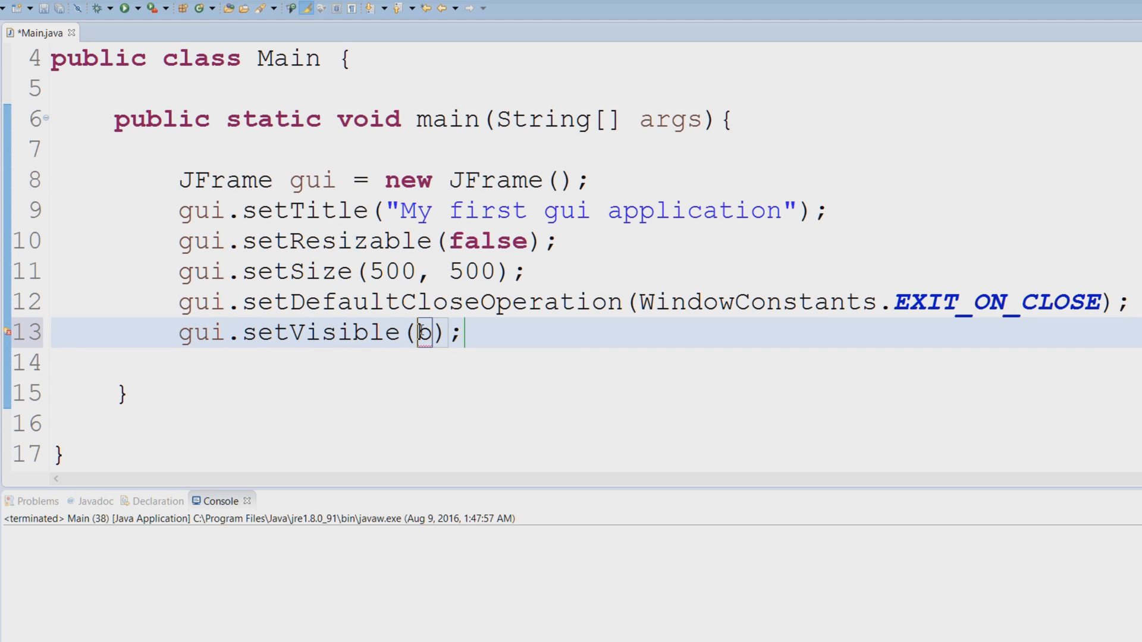
text(t)
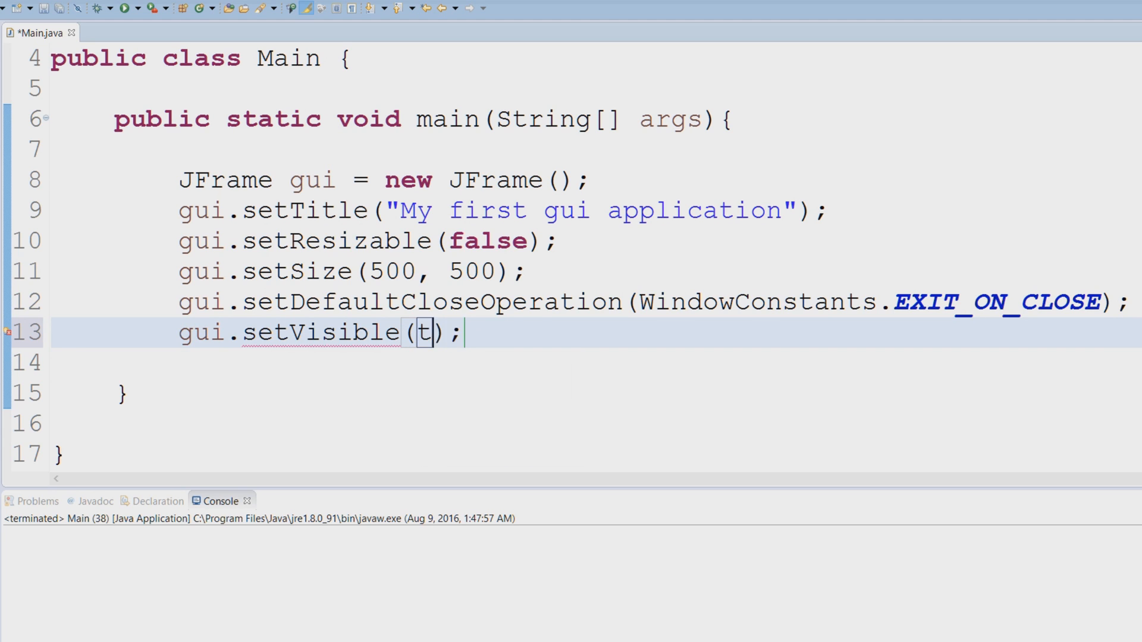
text(rue)
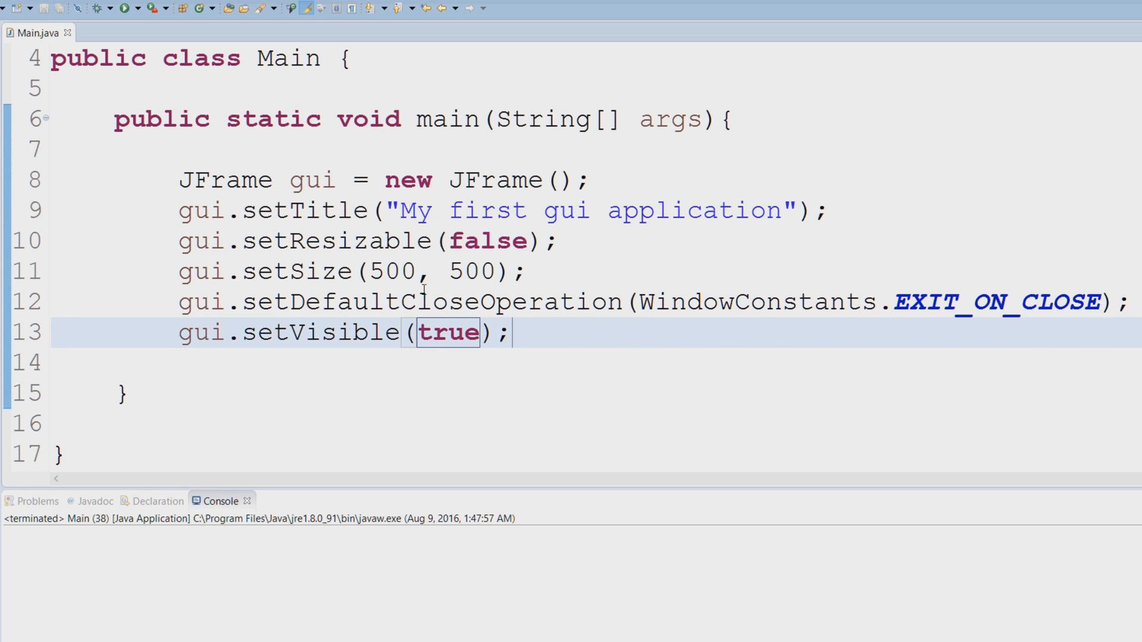
click(386, 301)
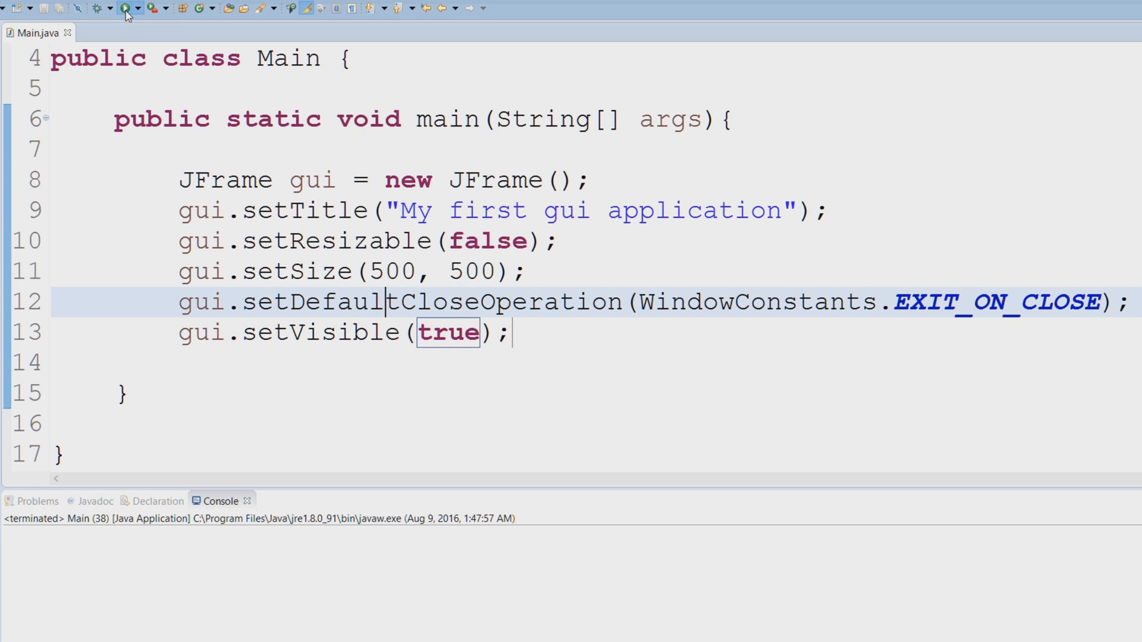
Run the program and move the 'My first gui application' window around the screen.
click(124, 8)
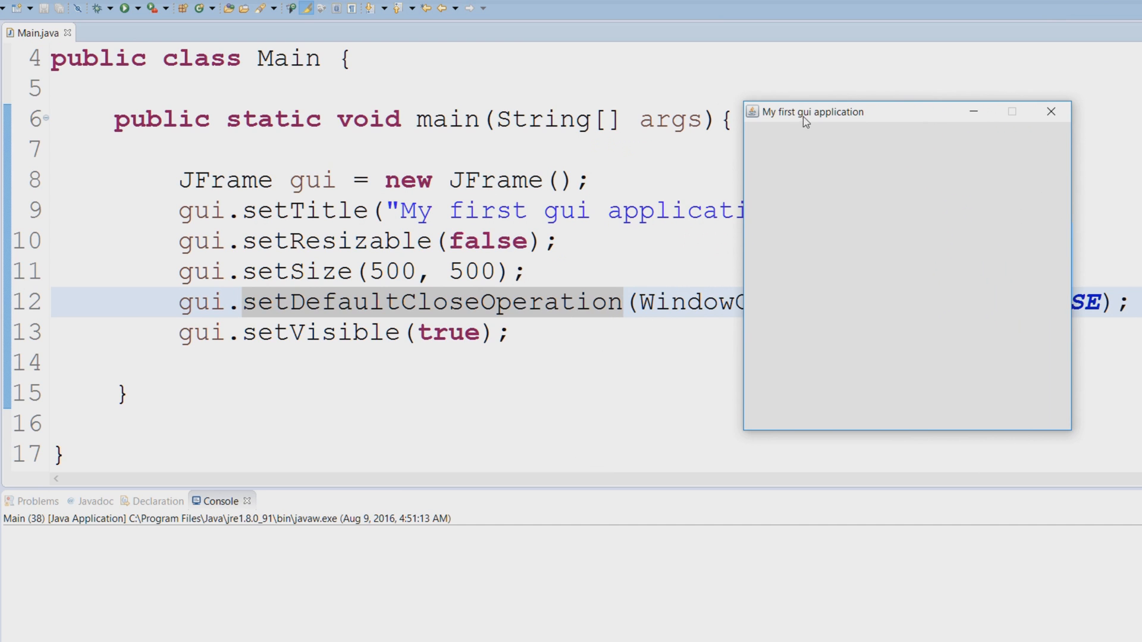
drag(805, 111, 734, 230)
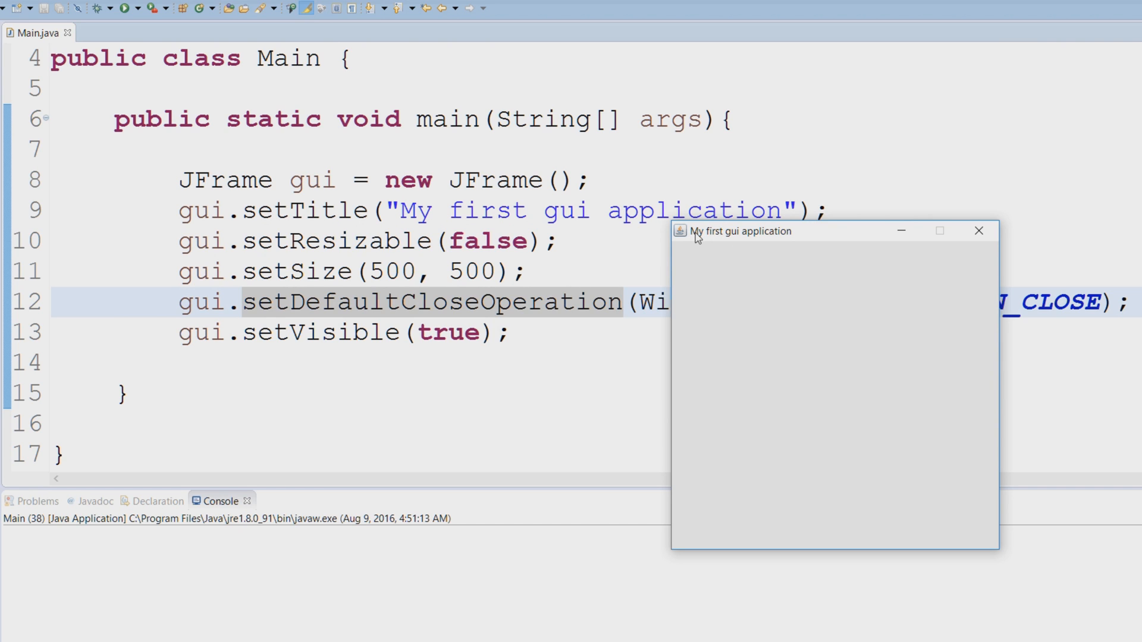
mouse_move(742, 245)
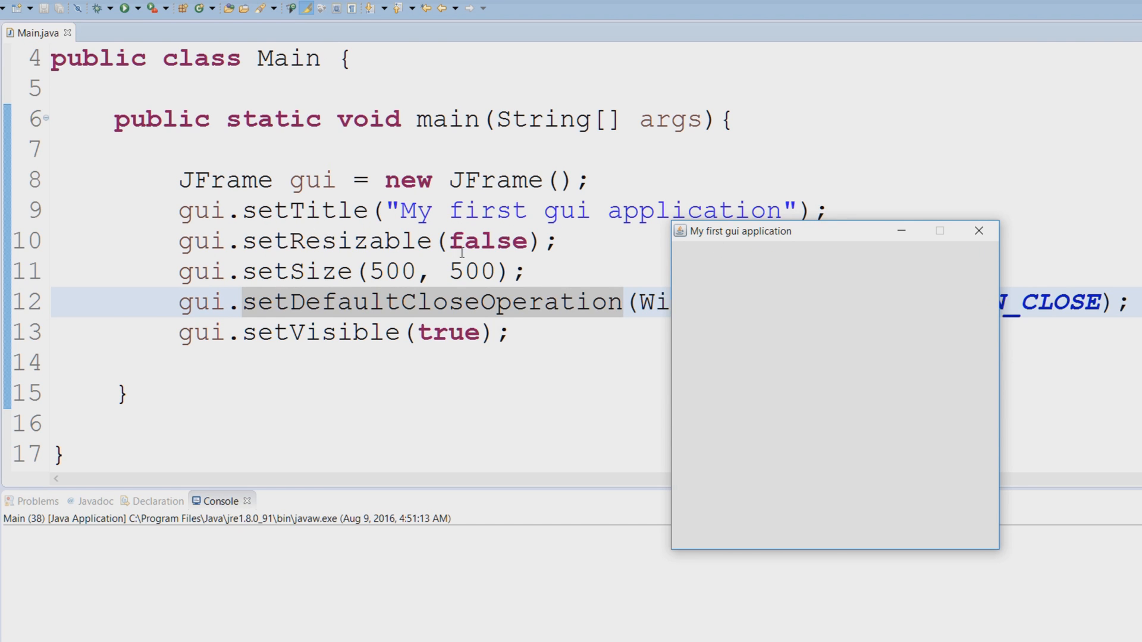
mouse_move(1002, 500)
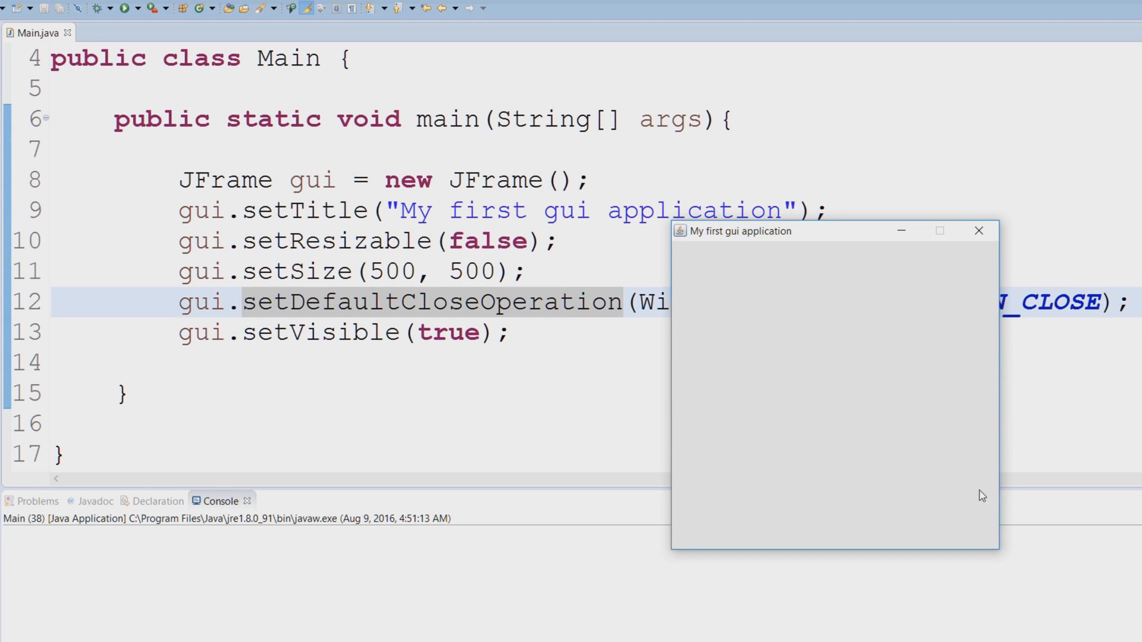
mouse_move(677, 409)
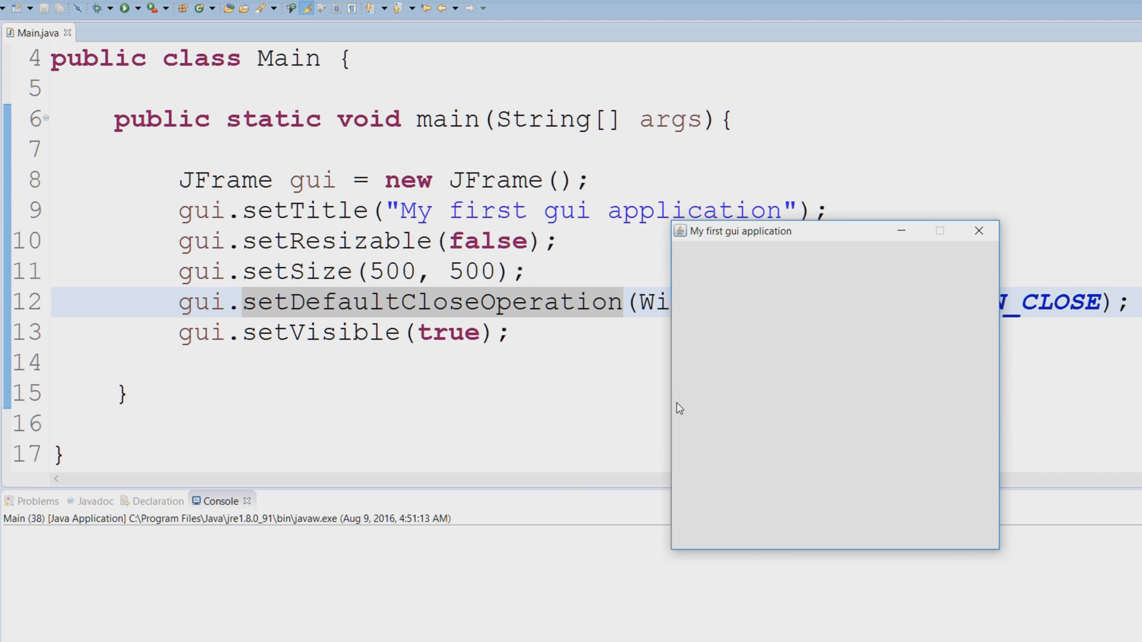
mouse_move(270, 271)
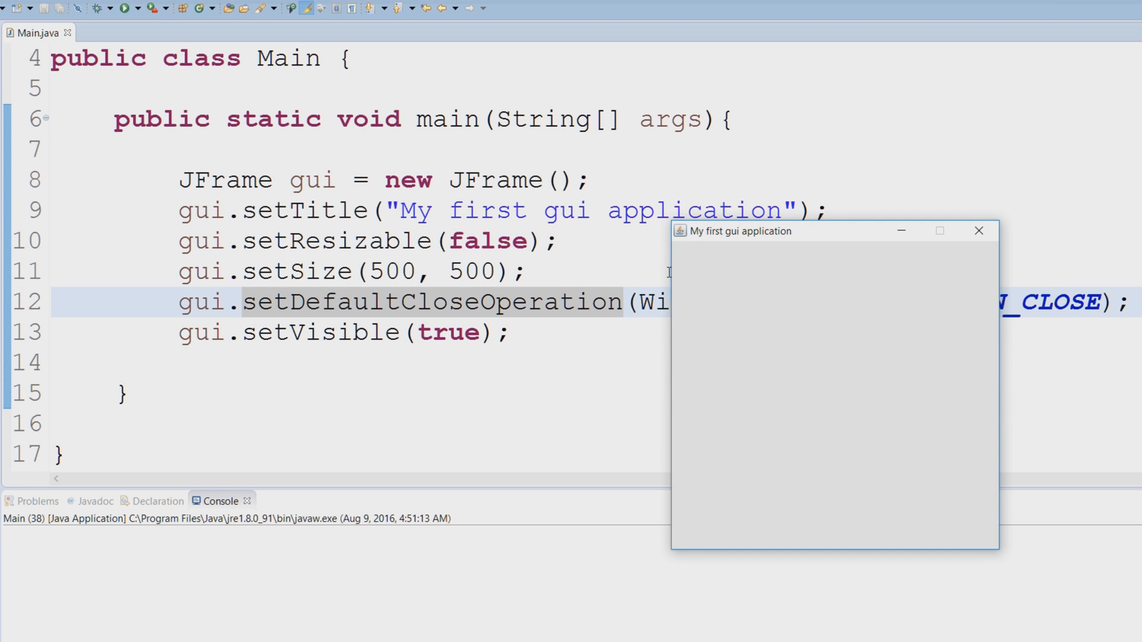
mouse_move(686, 234)
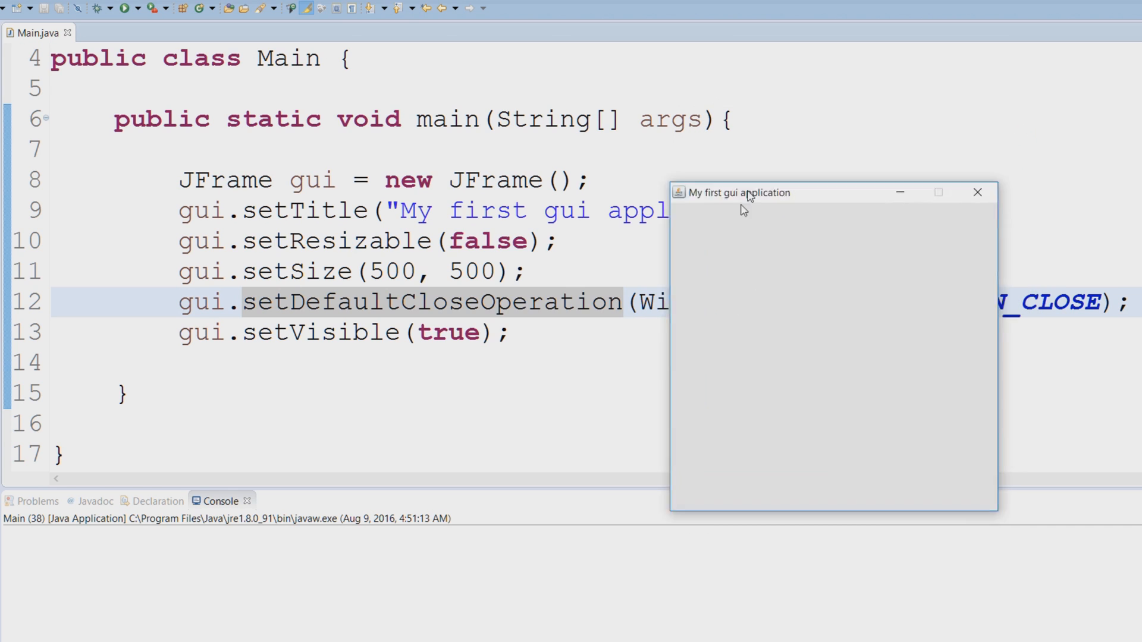
drag(738, 191, 396, 85)
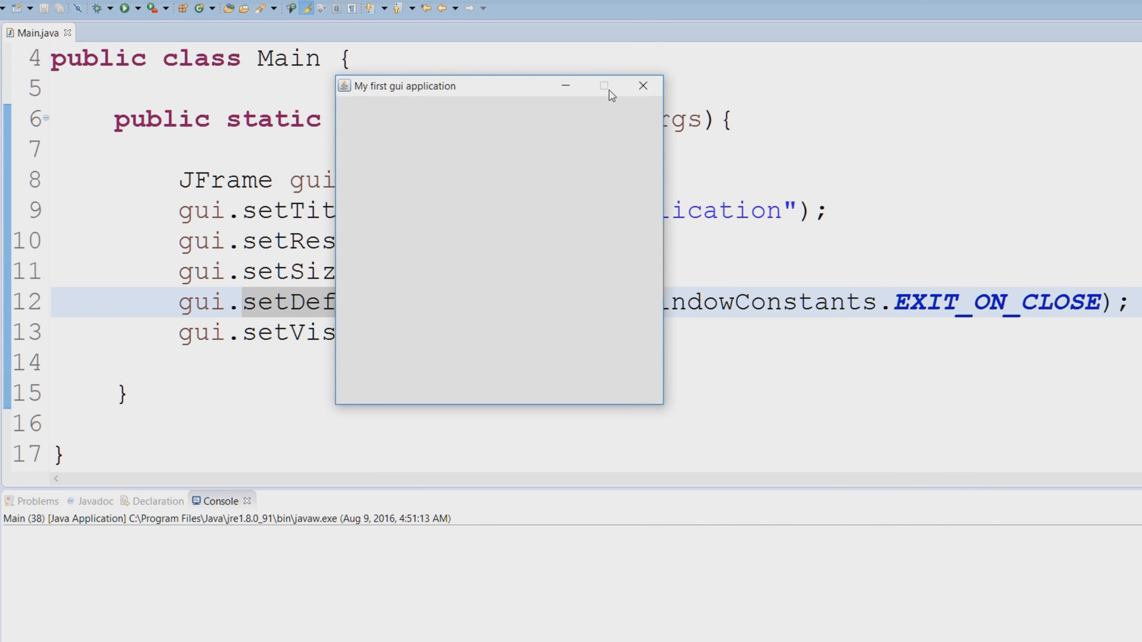
Close the application window, terminating the run, and return to the Main.java editor.
click(642, 85)
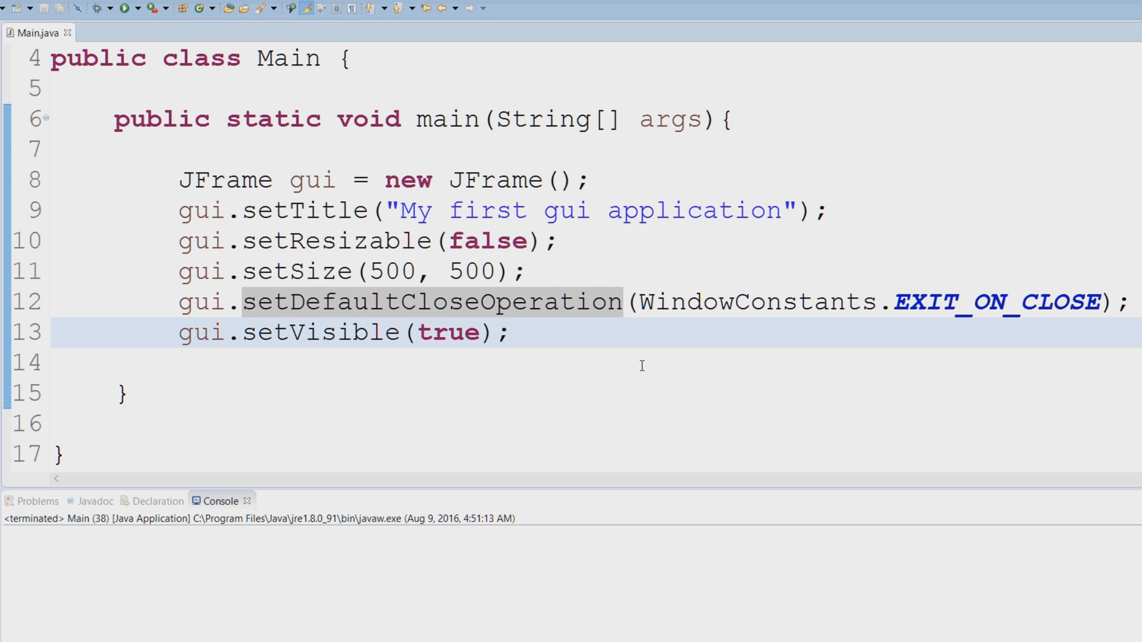
click(512, 332)
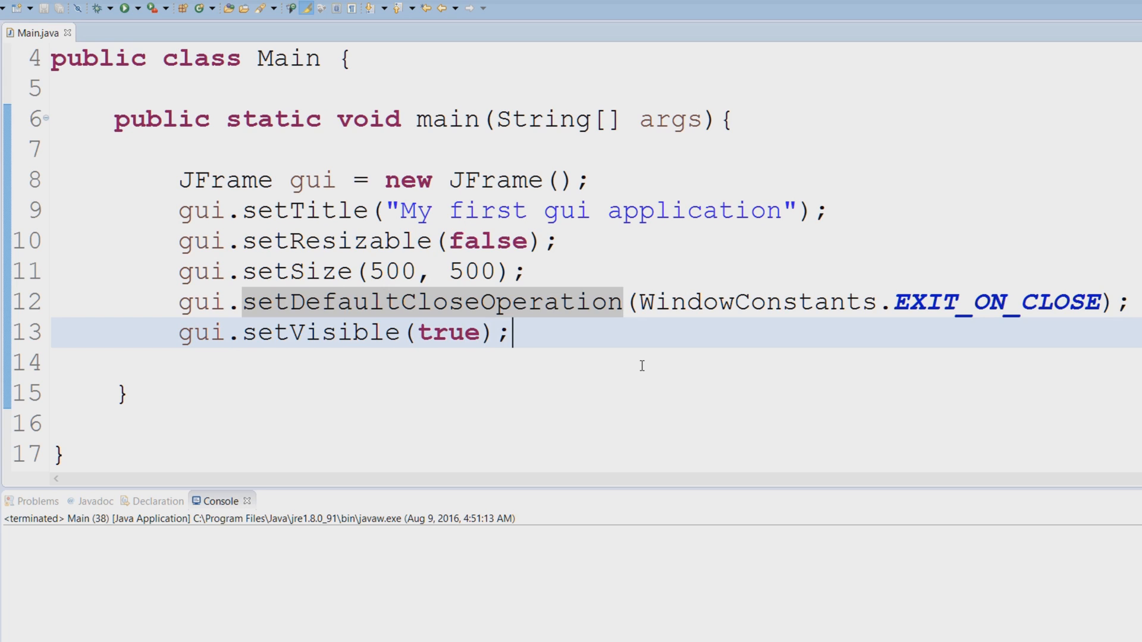